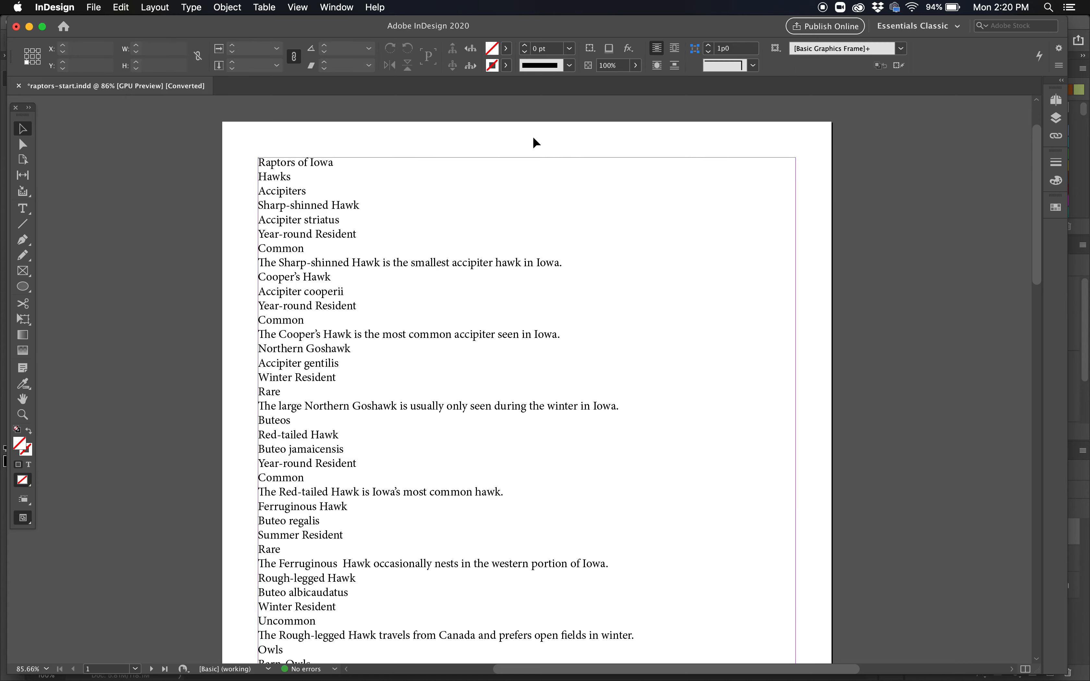
Step: Set all four page margins to 1p6 via Margins and Columns with linked values
scroll("down", 3)
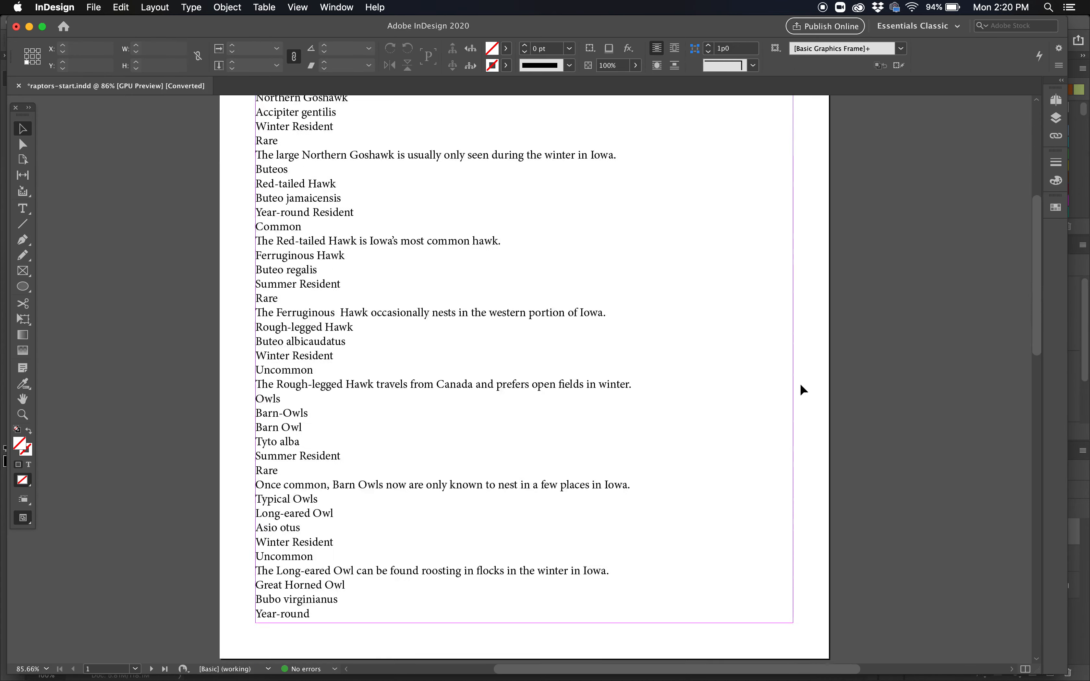
scroll("up", 3)
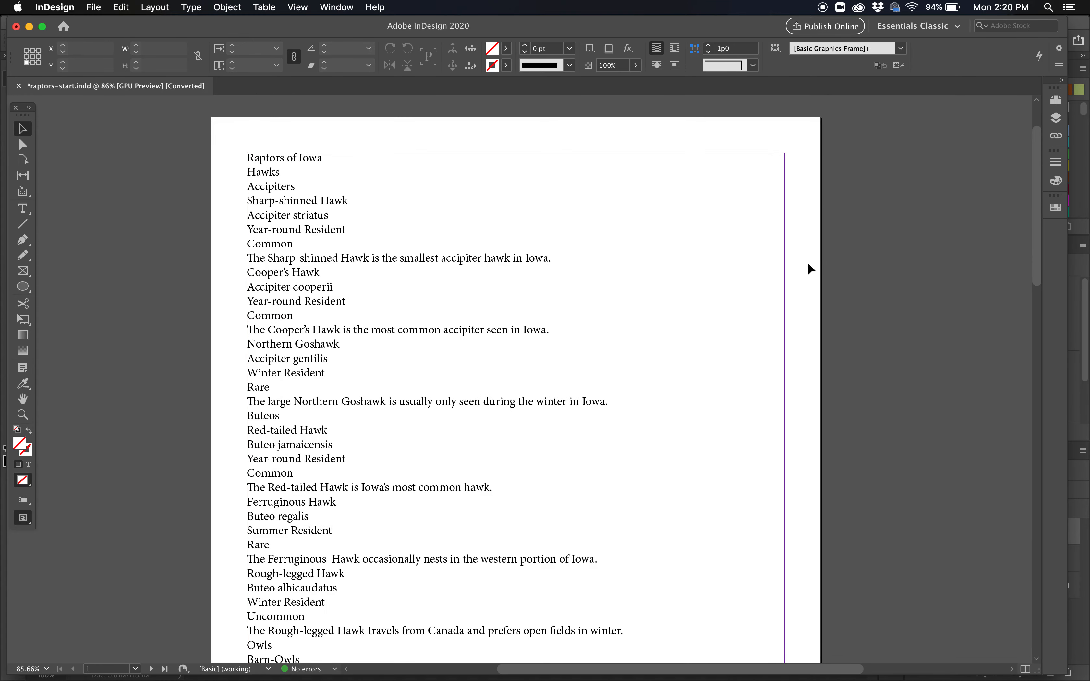
mouse_move(797, 260)
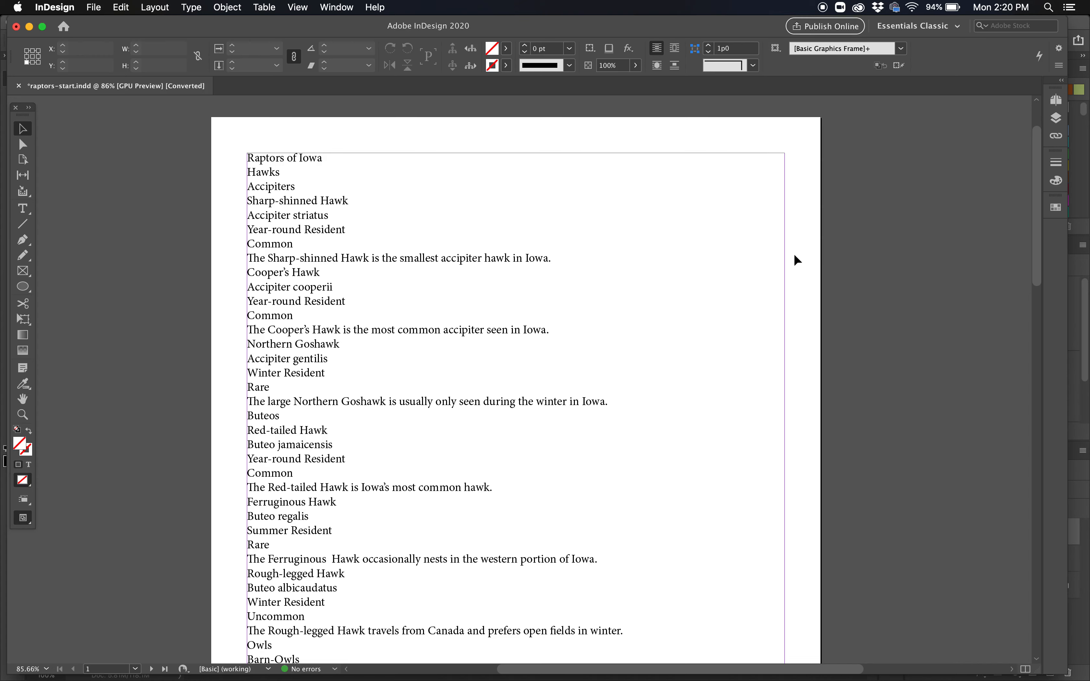
mouse_move(797, 252)
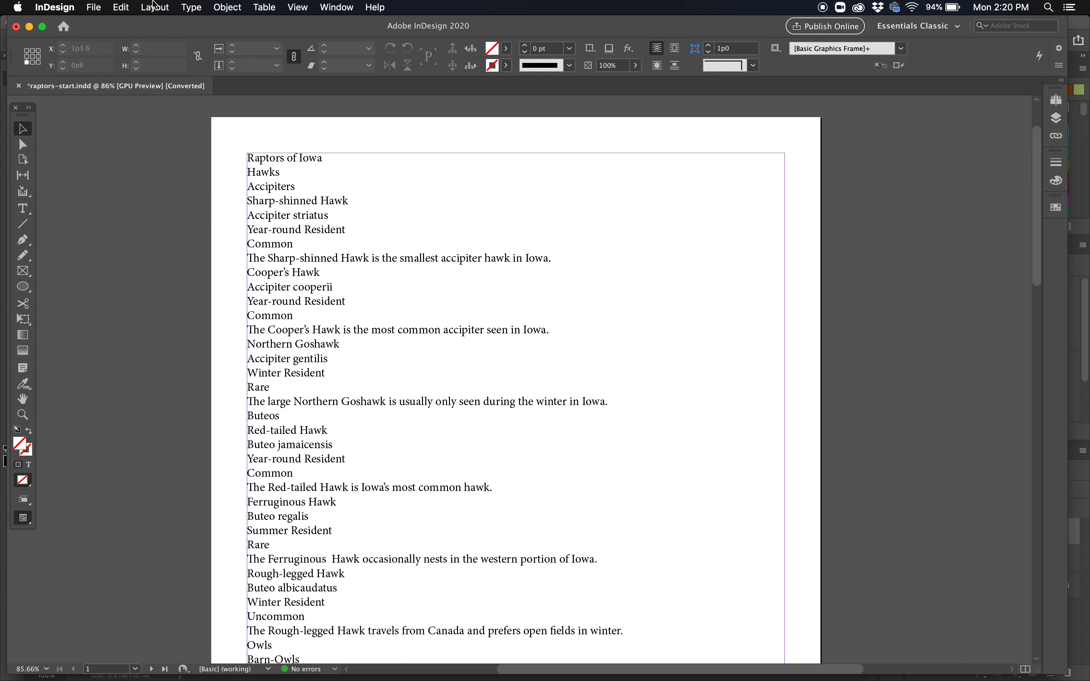
left_click(154, 7)
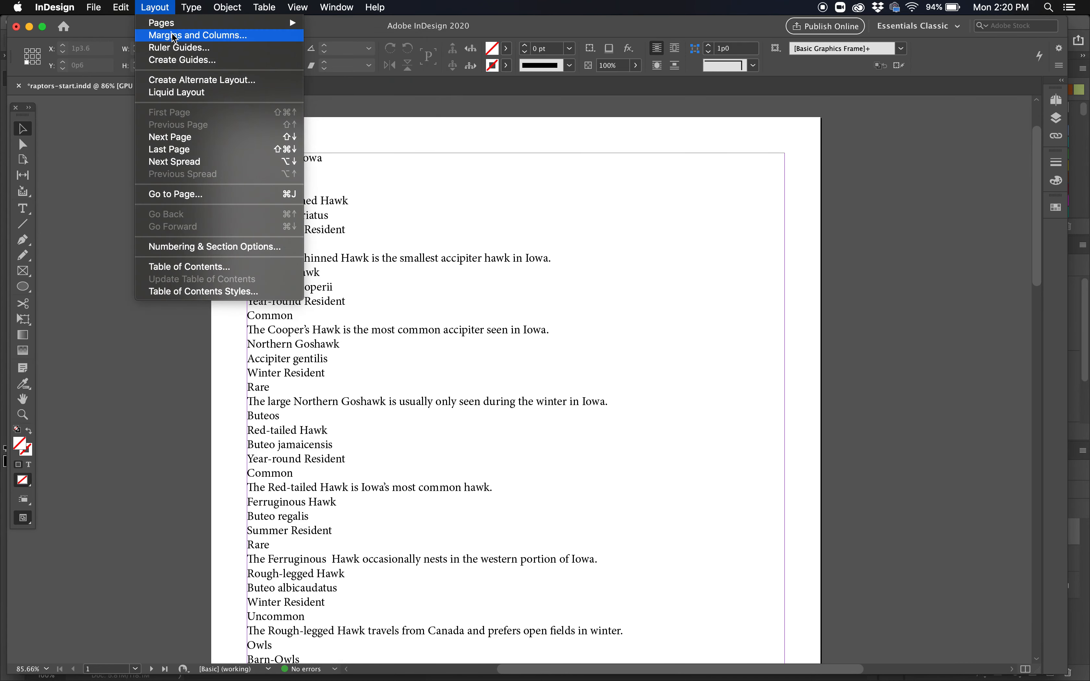
left_click(198, 35)
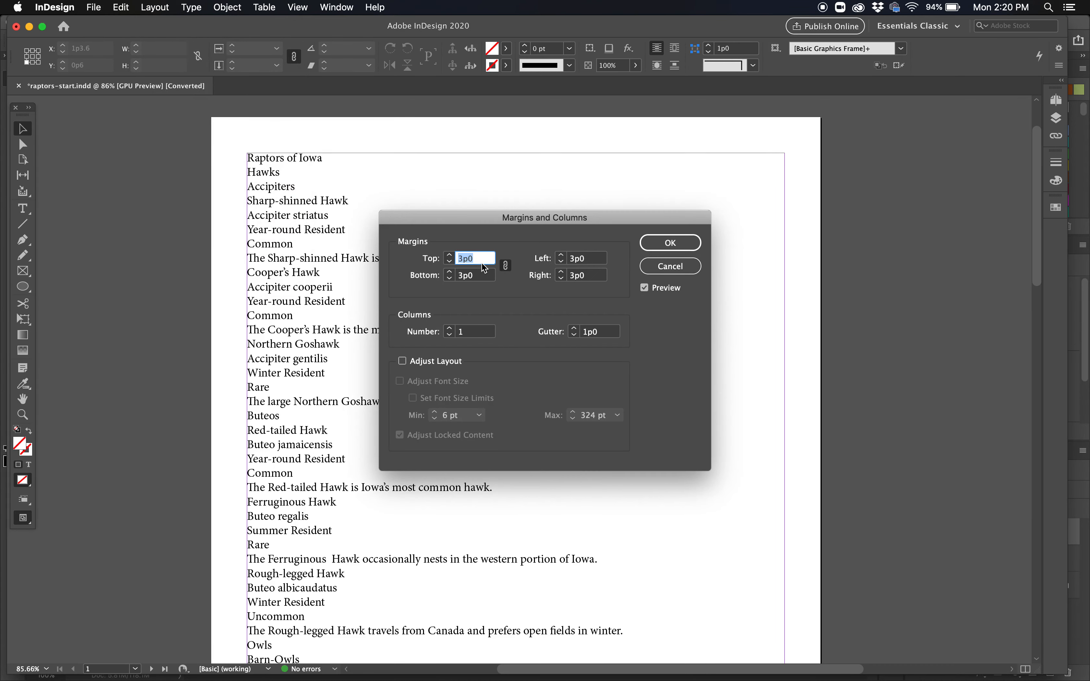
type("1p6")
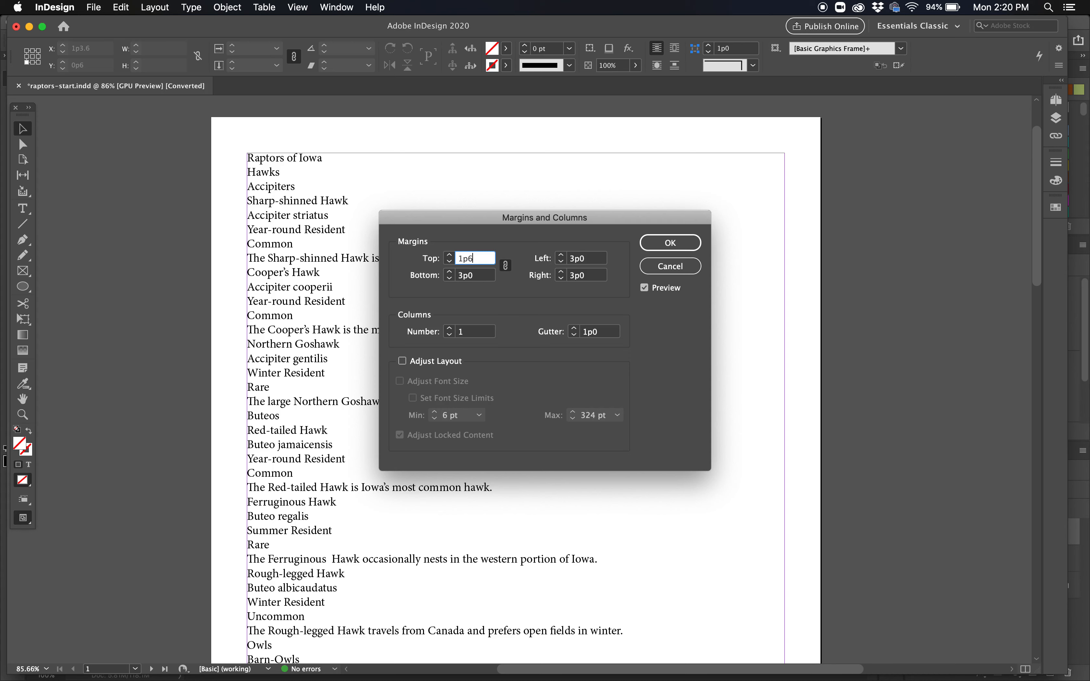
left_click(507, 266)
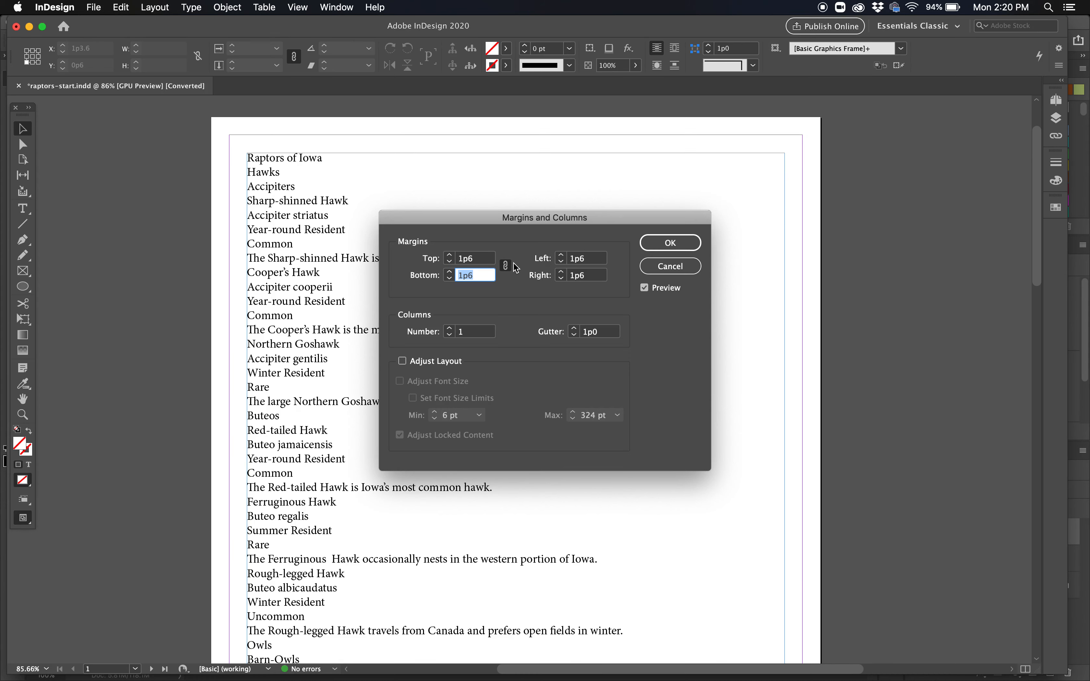
mouse_move(514, 267)
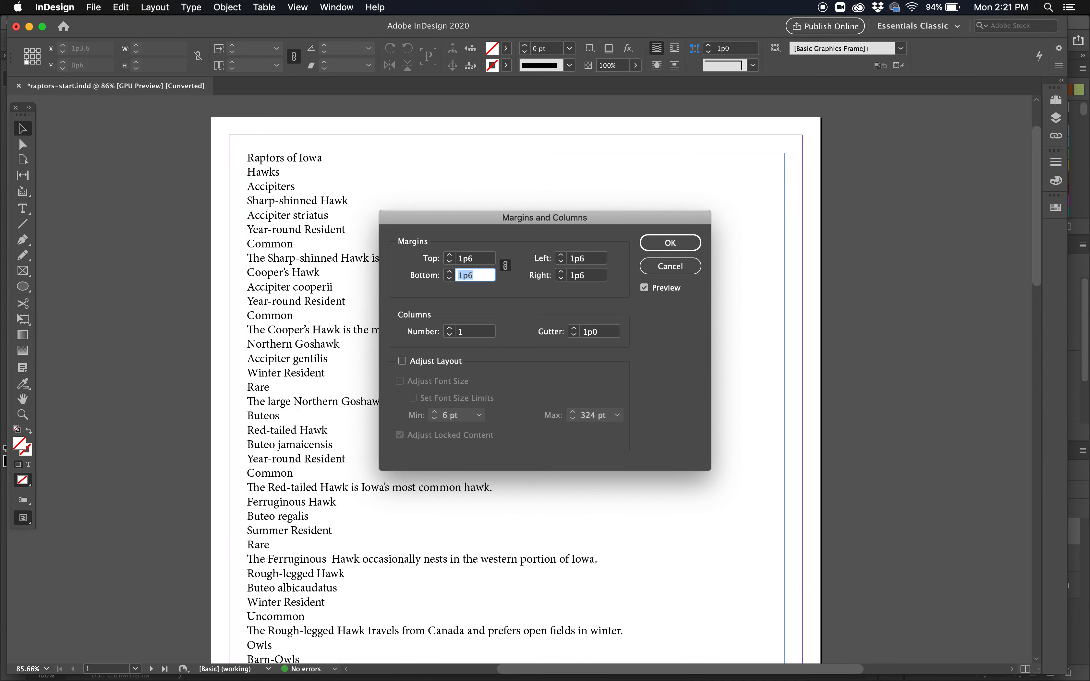
mouse_move(621, 221)
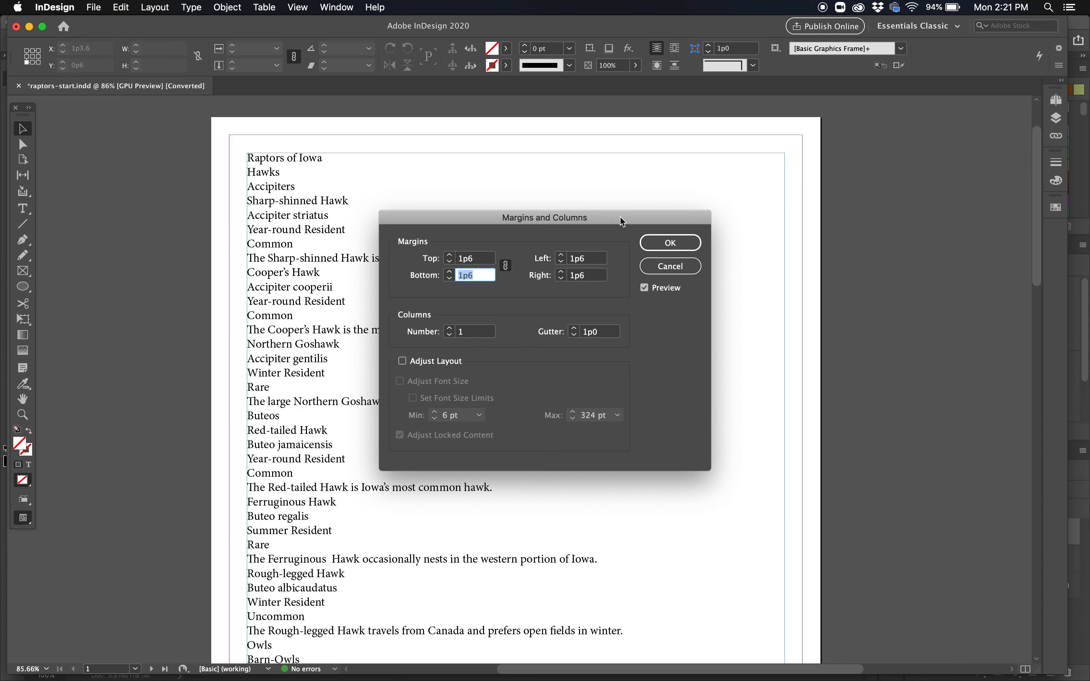
left_click(669, 242)
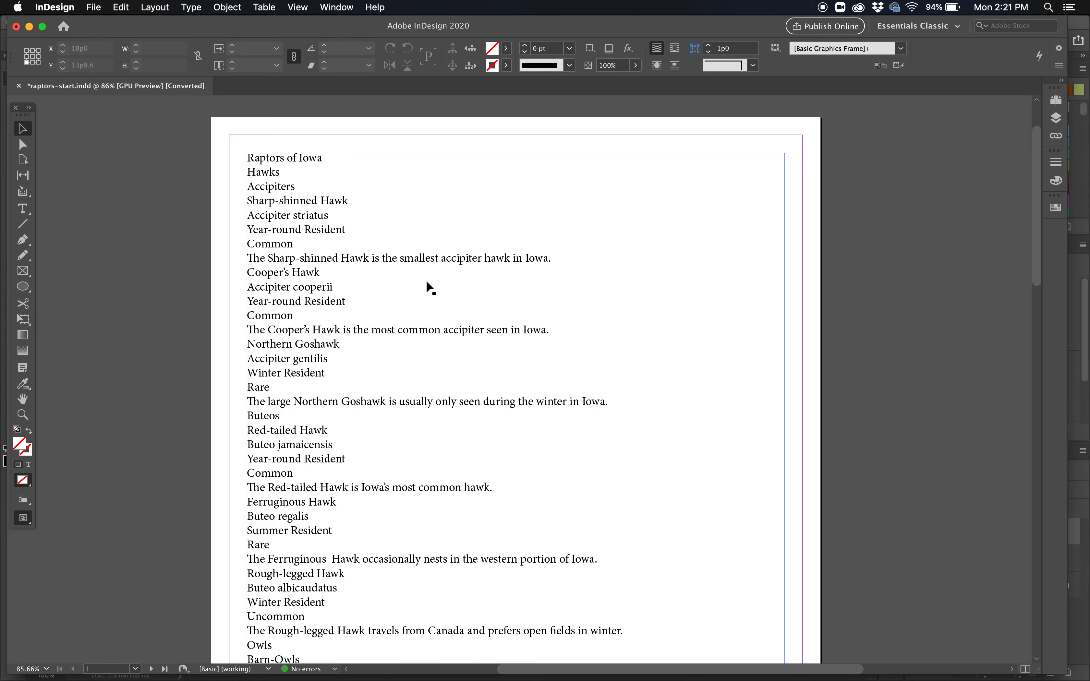
Step: Create a separate headline frame reading 'Raptors of Iowa' above the Hawks body text
left_click(417, 278)
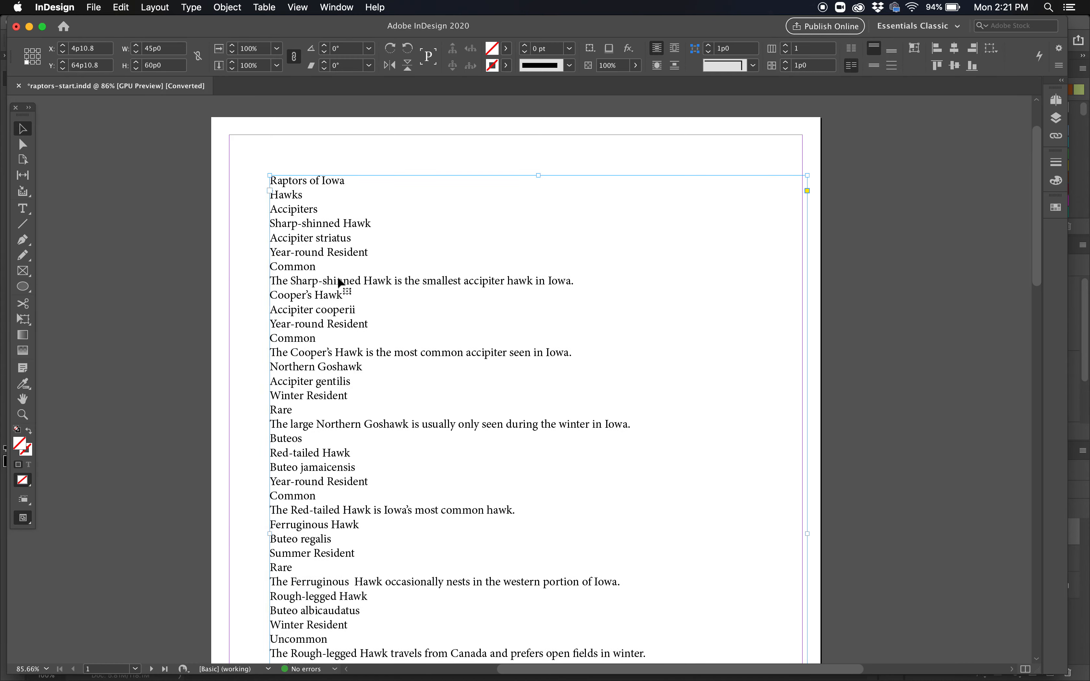
scroll("down", 3)
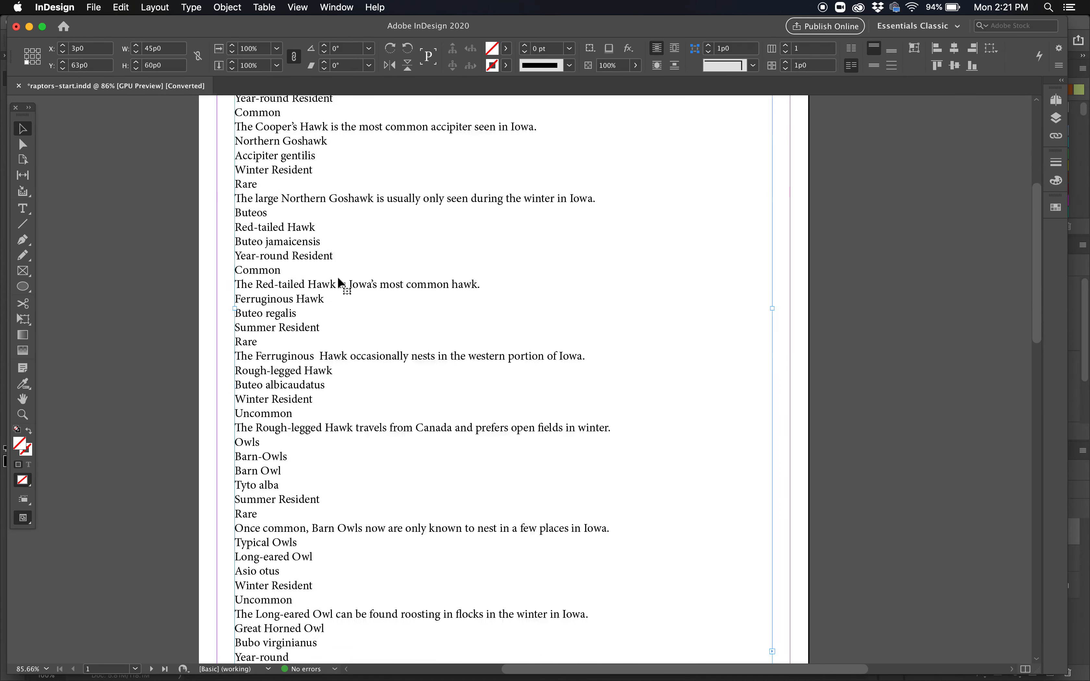
scroll("up", 3)
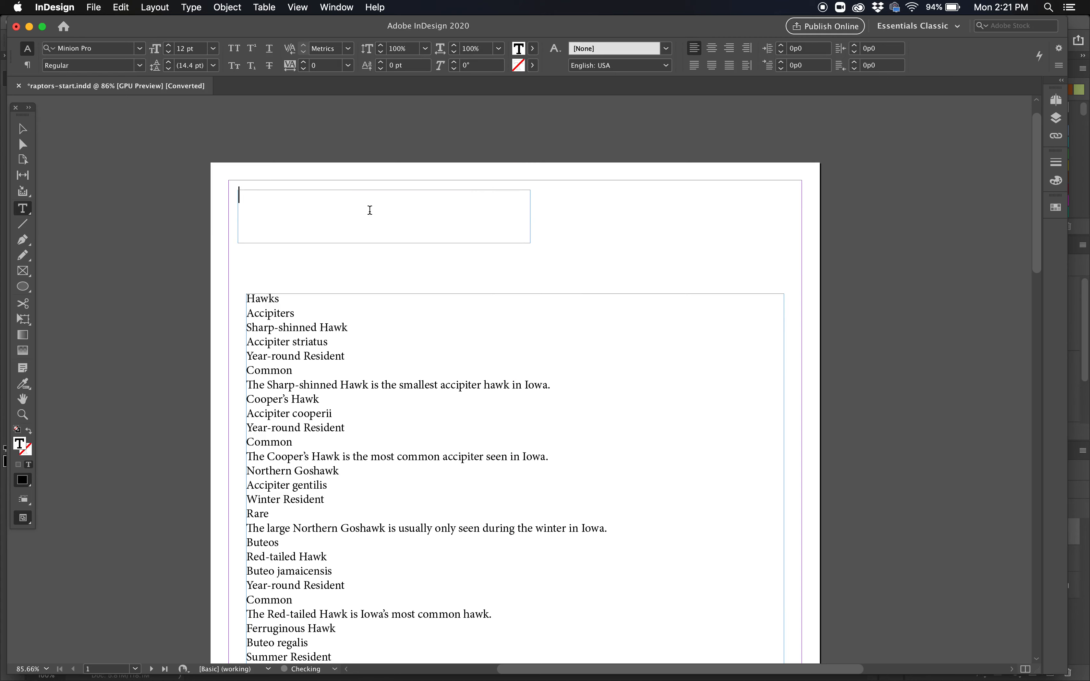
type("Raptors of Iowa")
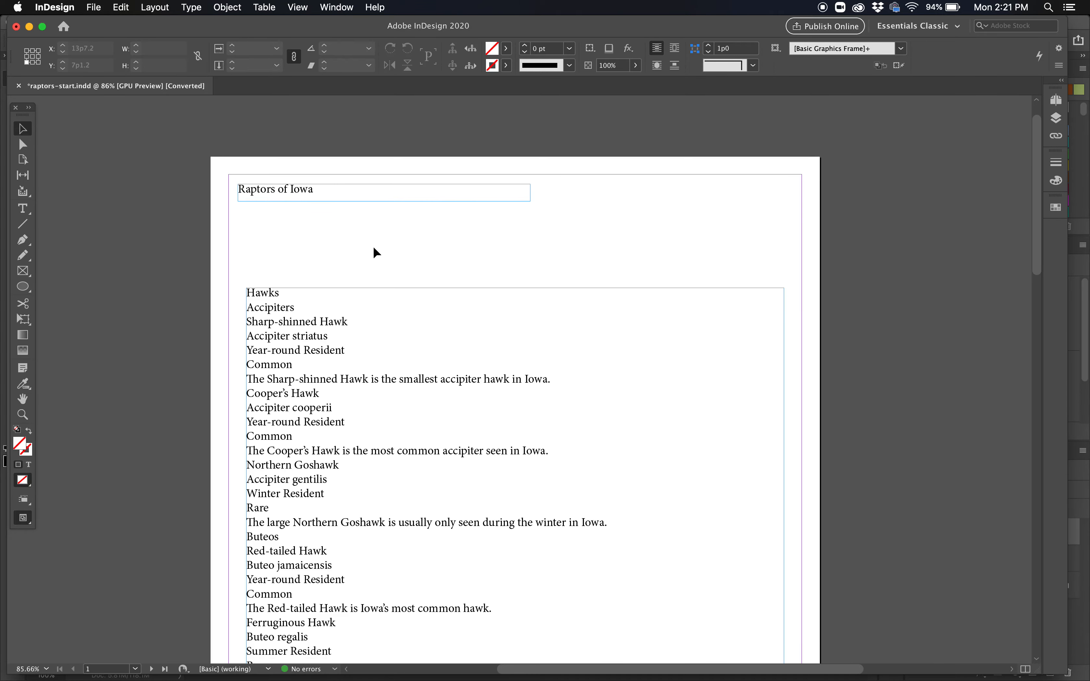
scroll("down", 3)
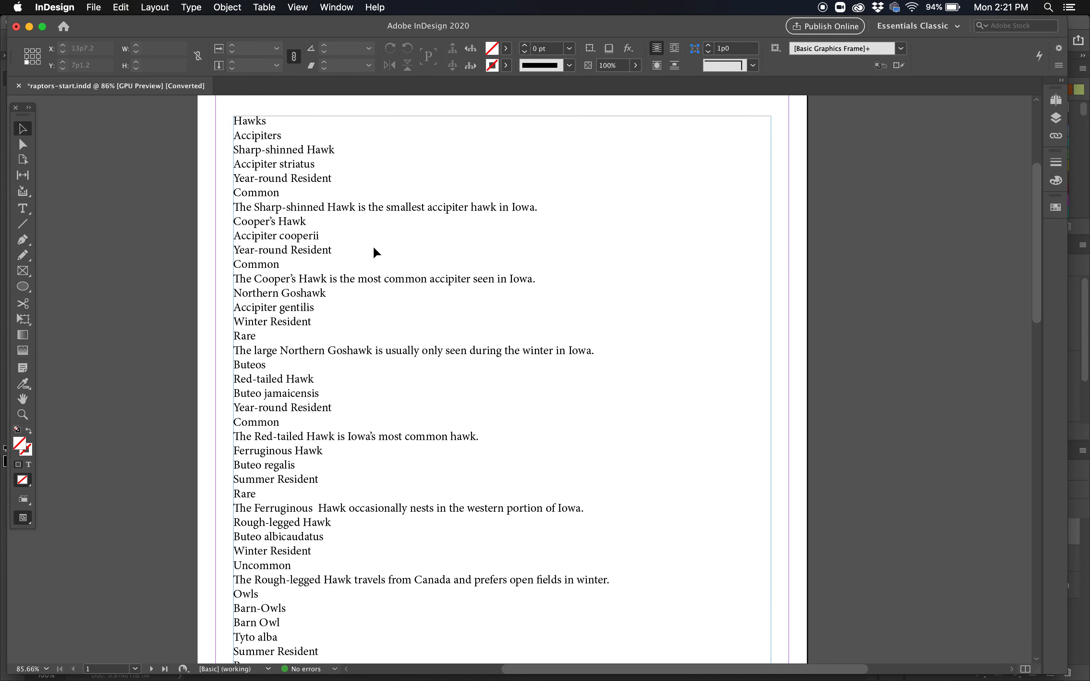
Step: Reposition the Hawks-and-Owls body frame just beneath the headline frame
left_click(382, 262)
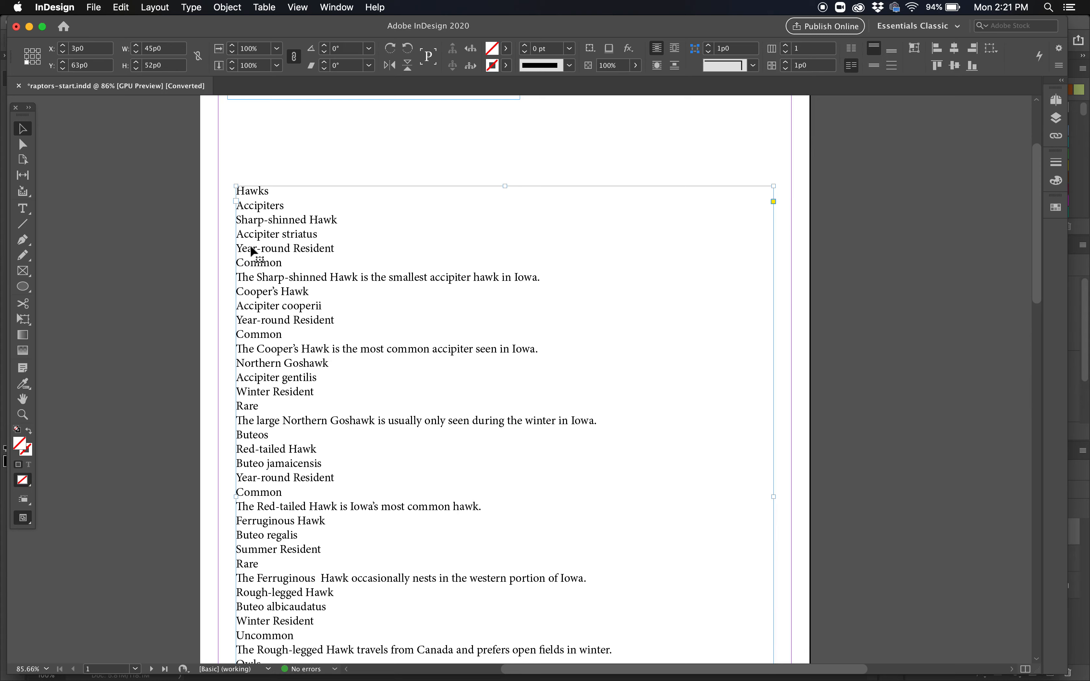
scroll("down", 3)
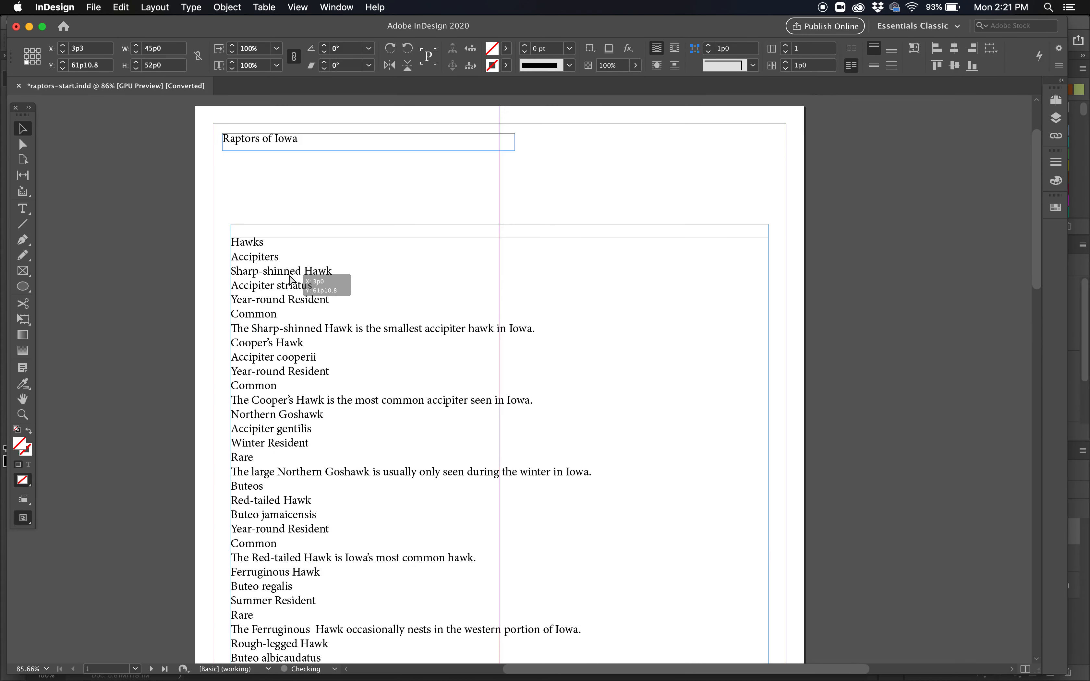
scroll("down", 3)
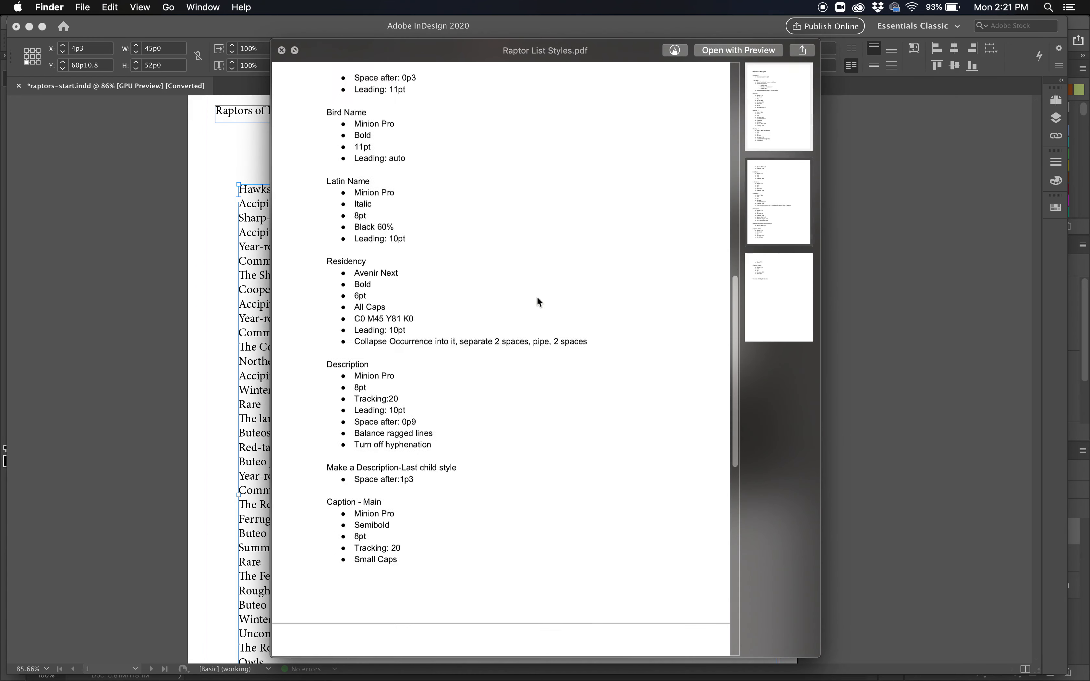
Step: Review the Raptor List Styles PDF from the top, then return to the InDesign layout
scroll("up", 3)
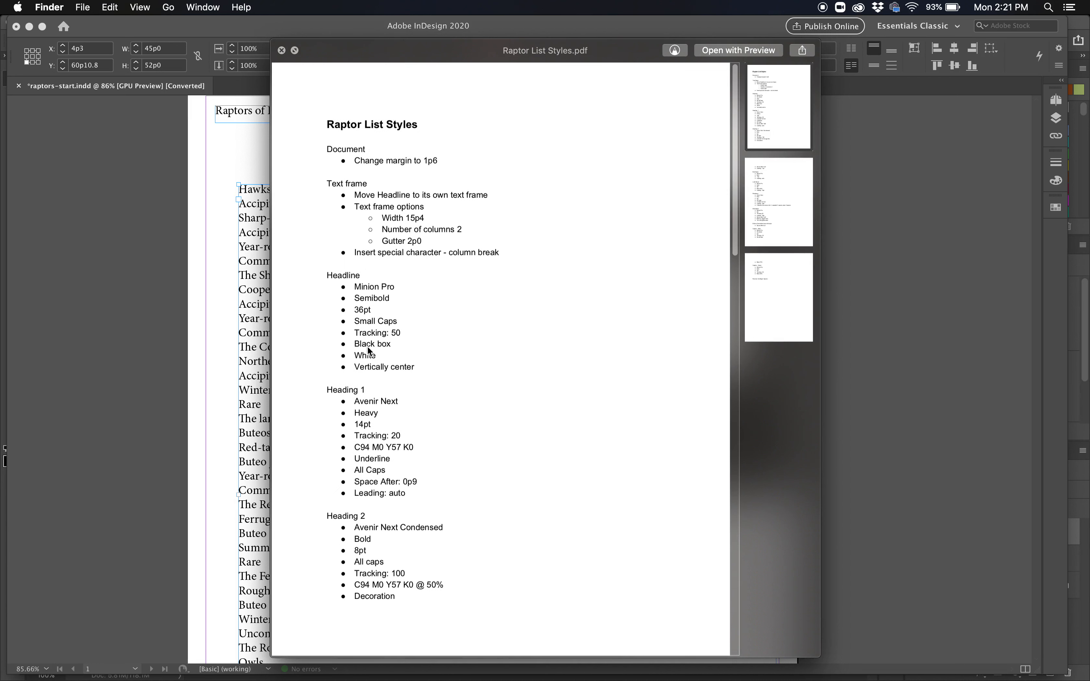
mouse_move(383, 221)
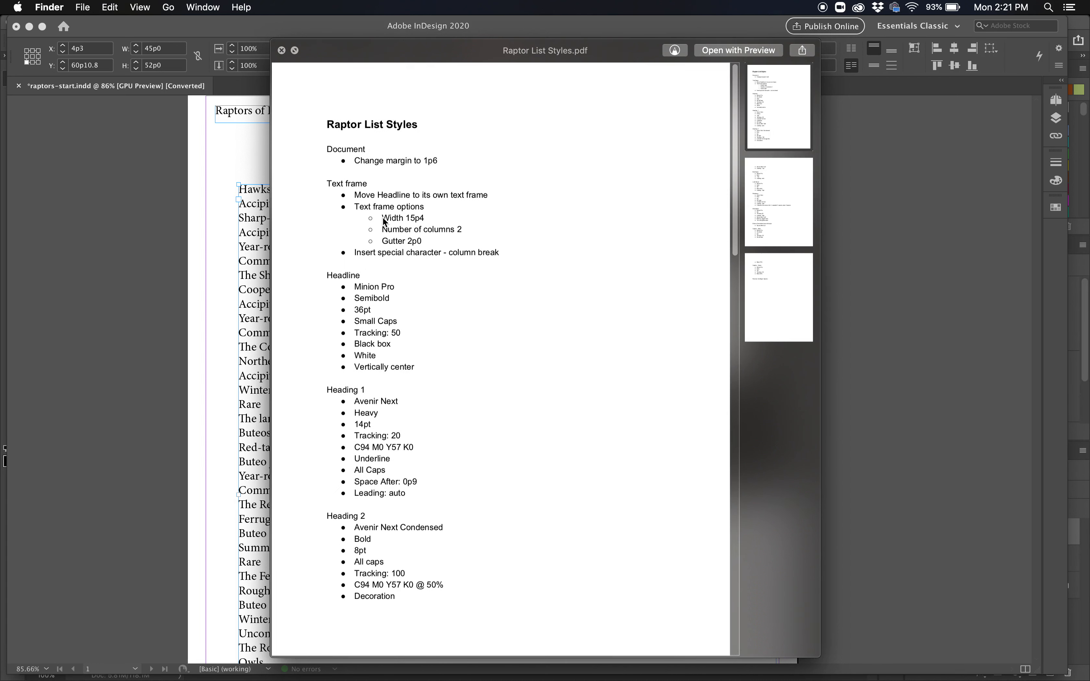
scroll("up", 3)
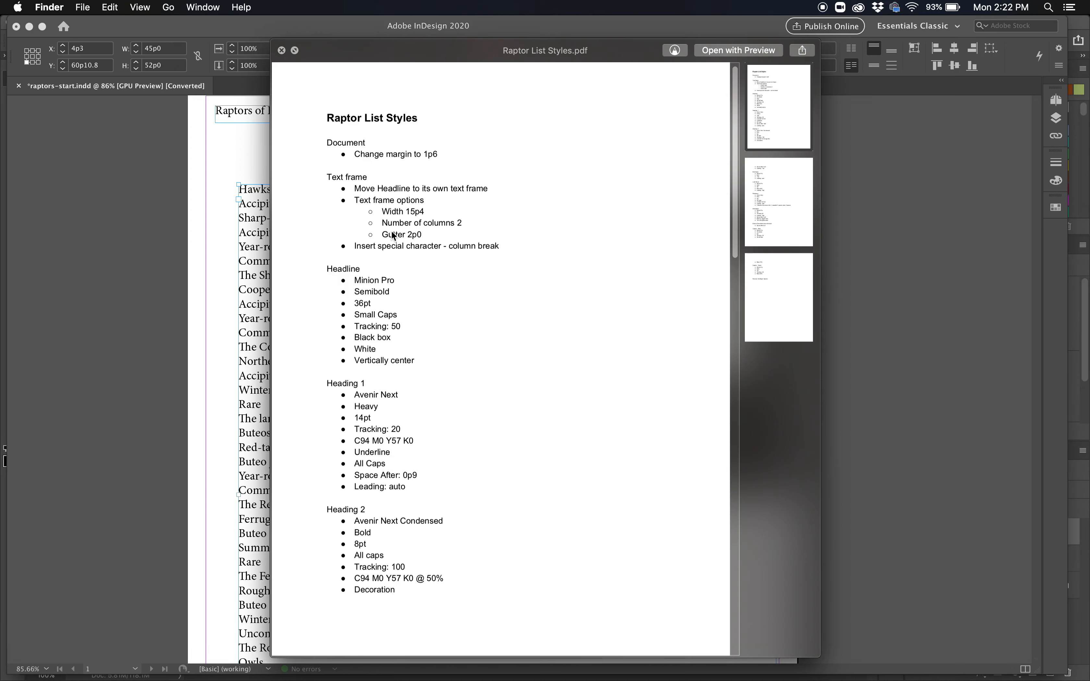
mouse_move(436, 240)
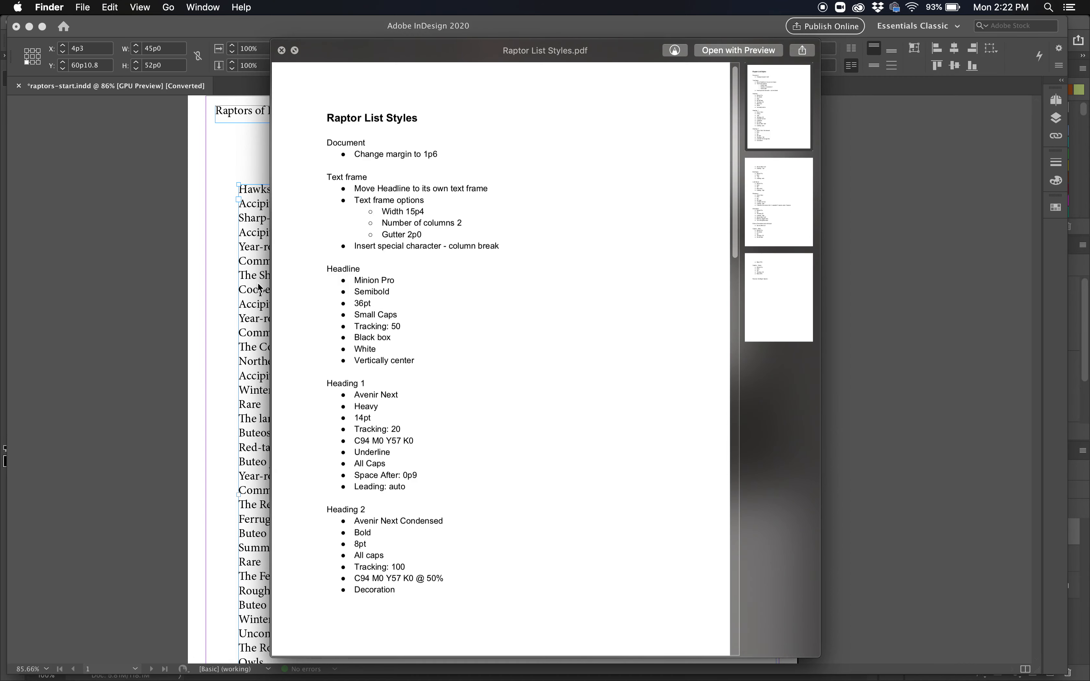
left_click(282, 50)
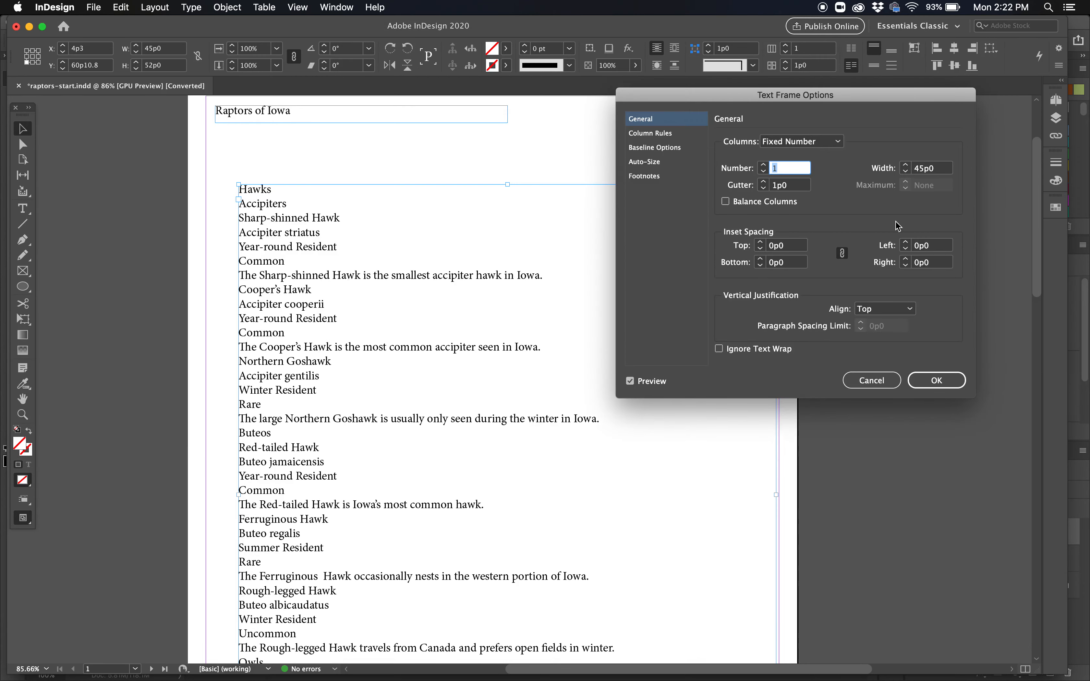
Step: Narrow the body frame to 34p3 wide and bring up its Text Frame Options
left_click(936, 380)
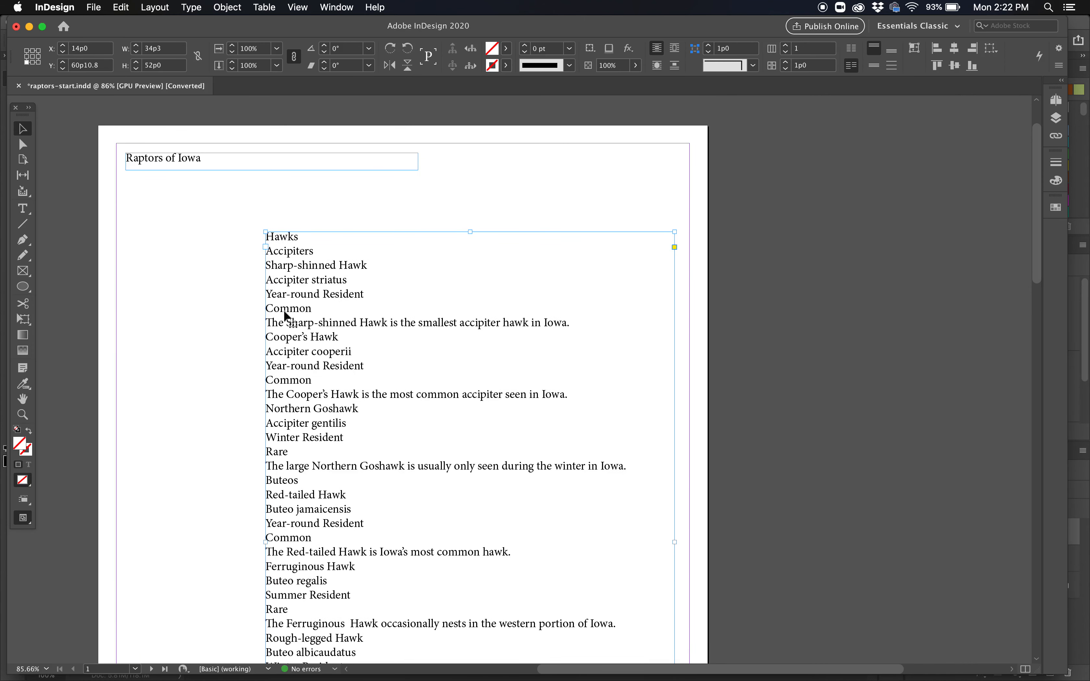
mouse_move(146, 7)
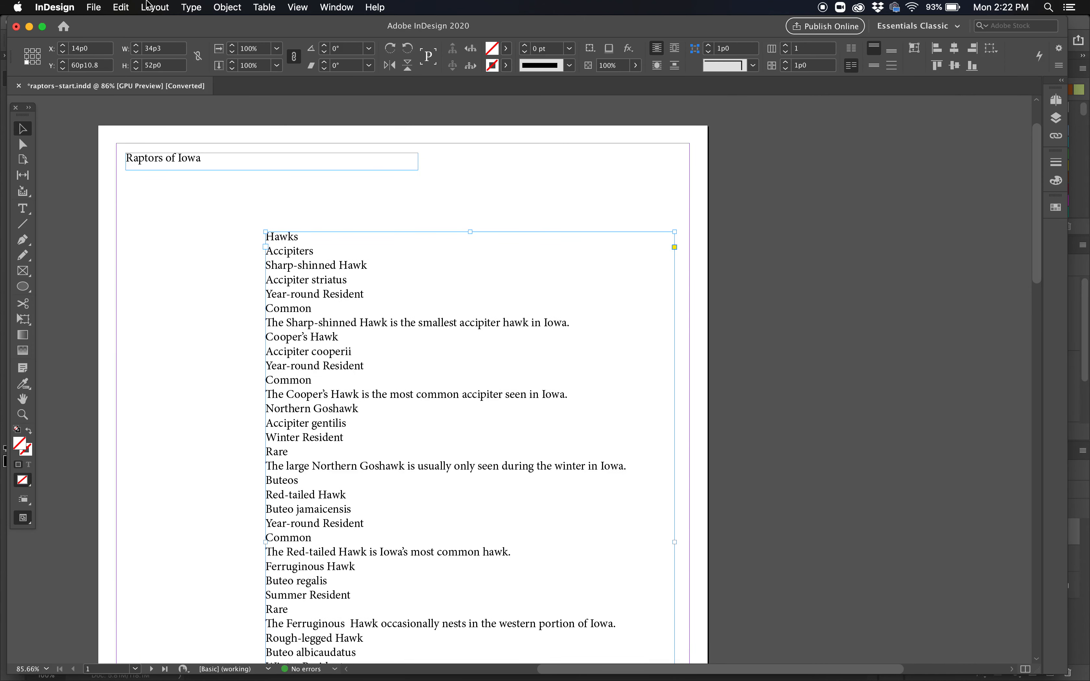
left_click(191, 8)
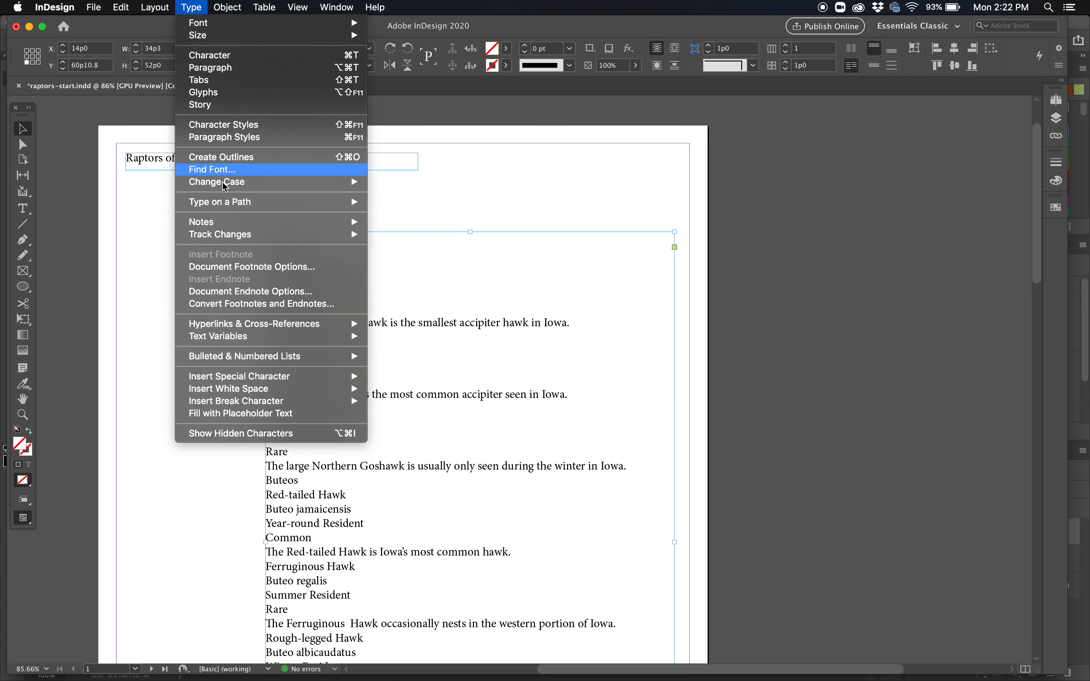
left_click(226, 7)
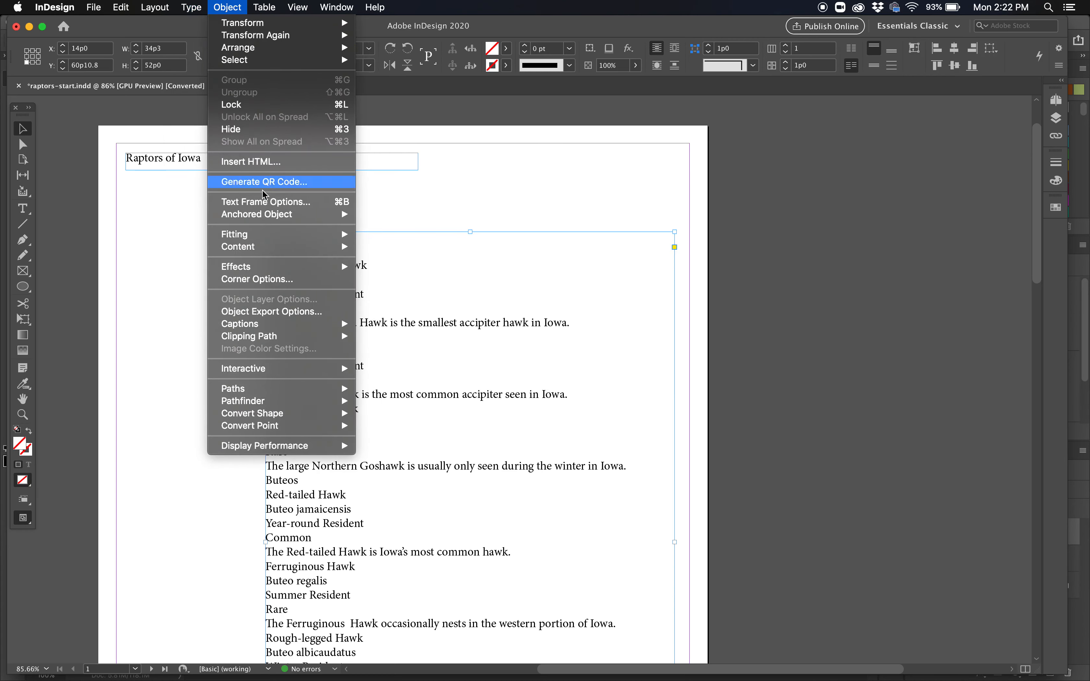
left_click(265, 201)
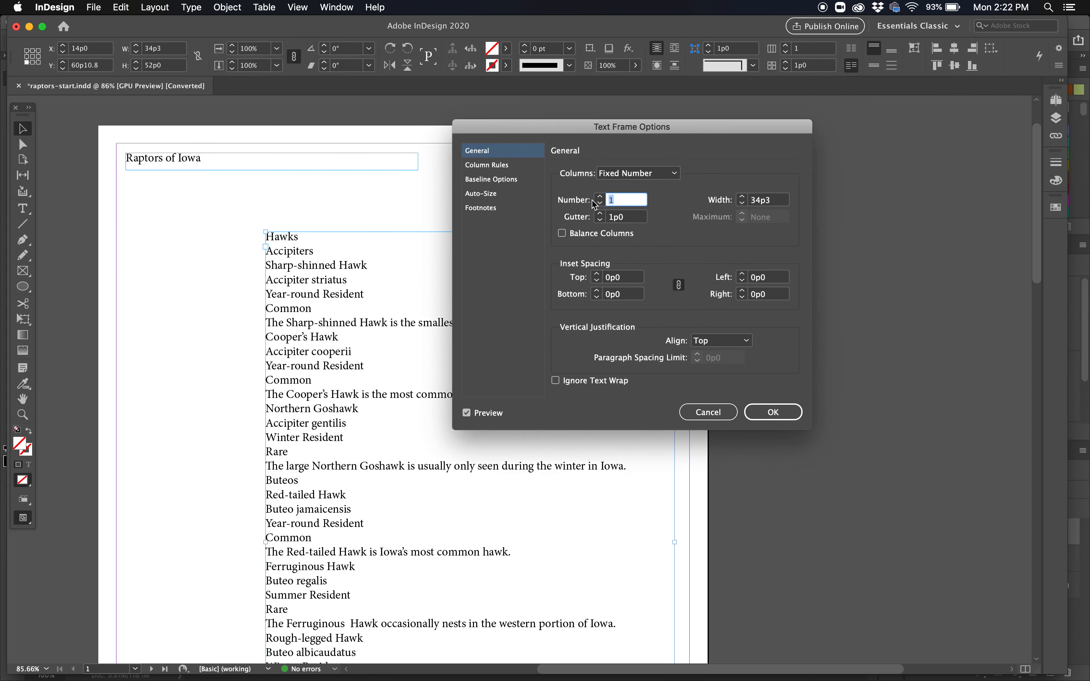
Step: Give the body frame 2 columns with a 2p0 gutter and apply the settings
left_click(598, 197)
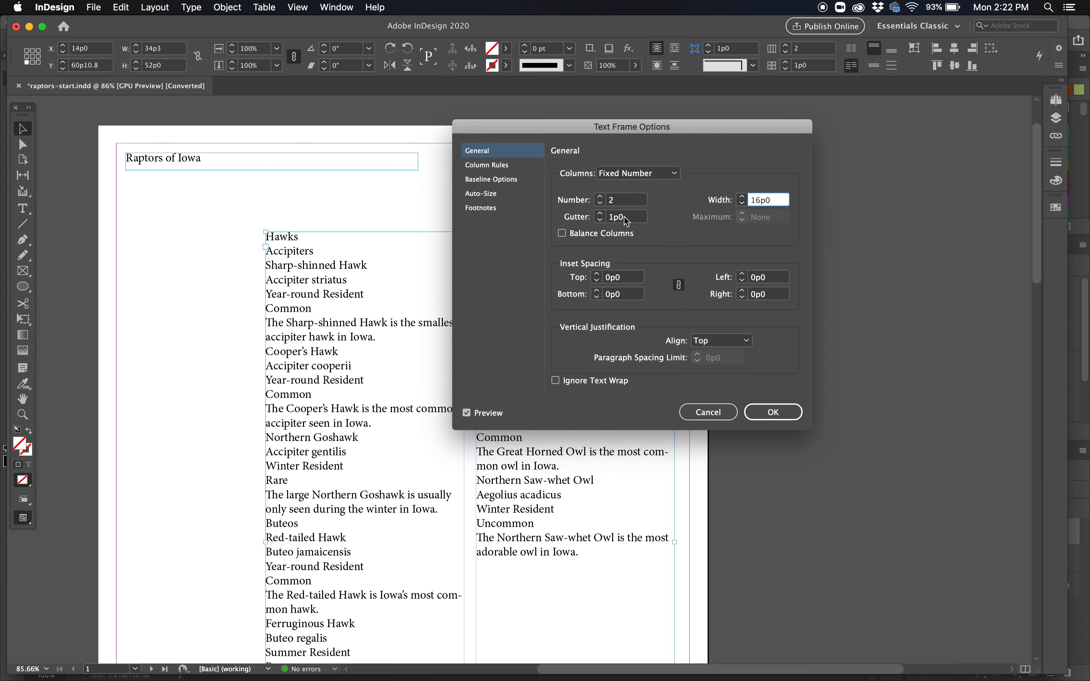
triple_click(621, 216)
type("2")
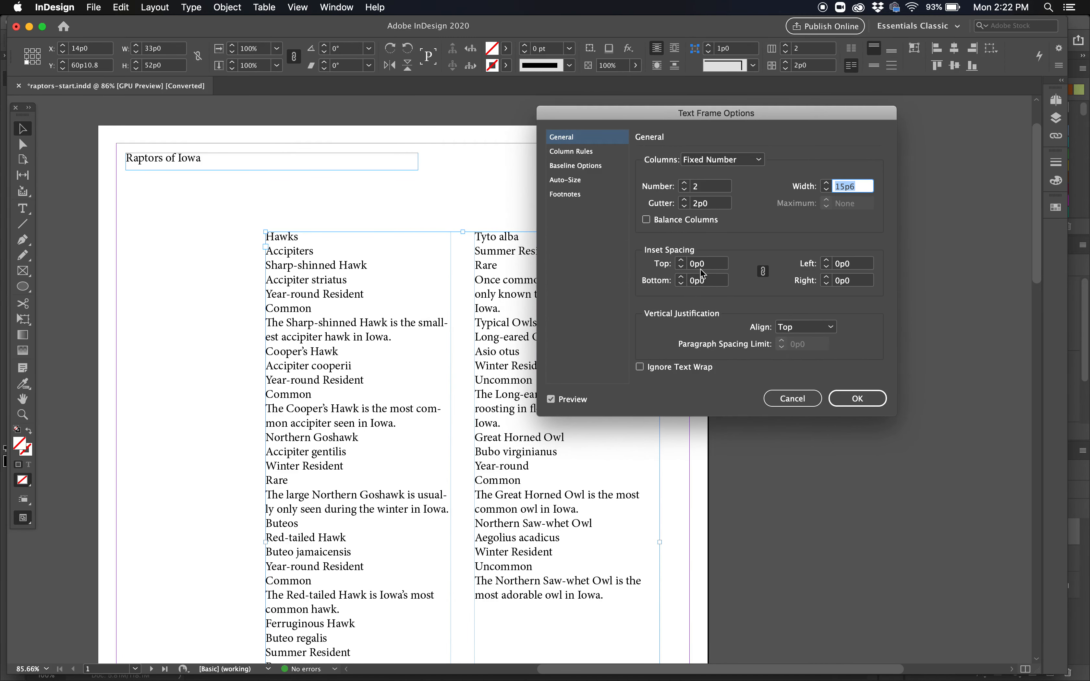
mouse_move(256, 377)
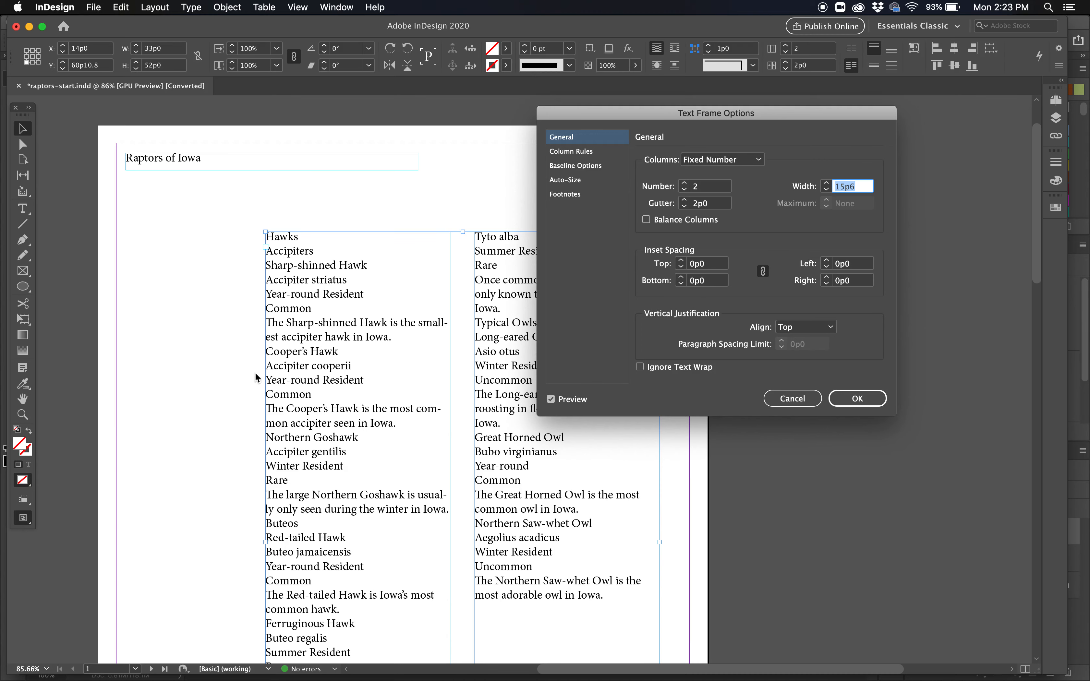
mouse_move(856, 398)
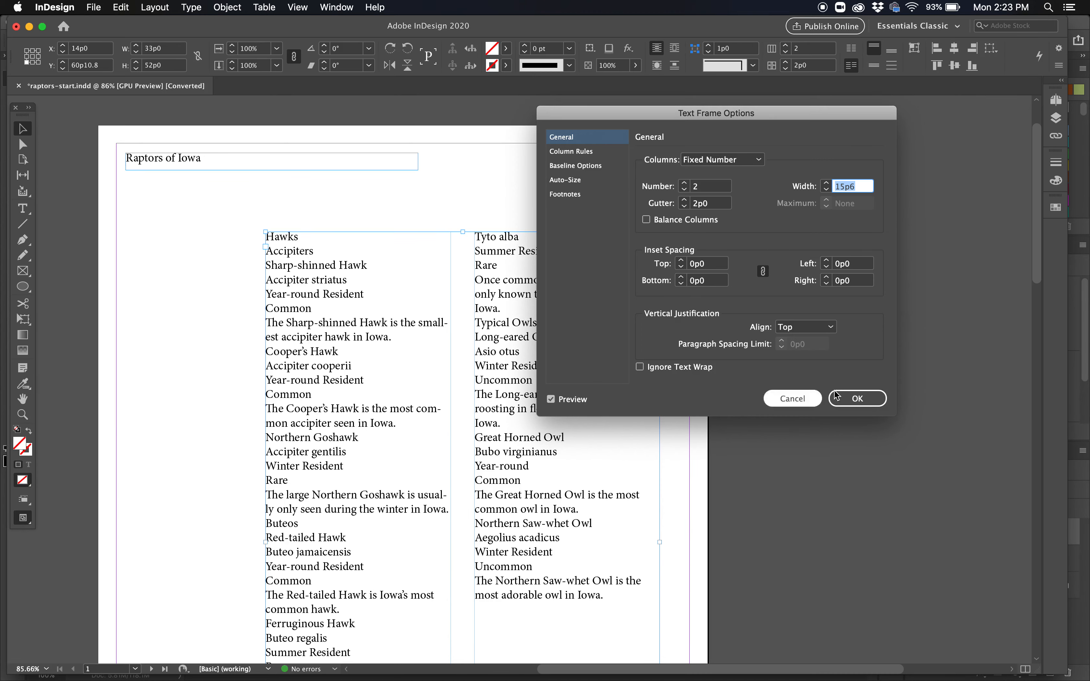
left_click(857, 399)
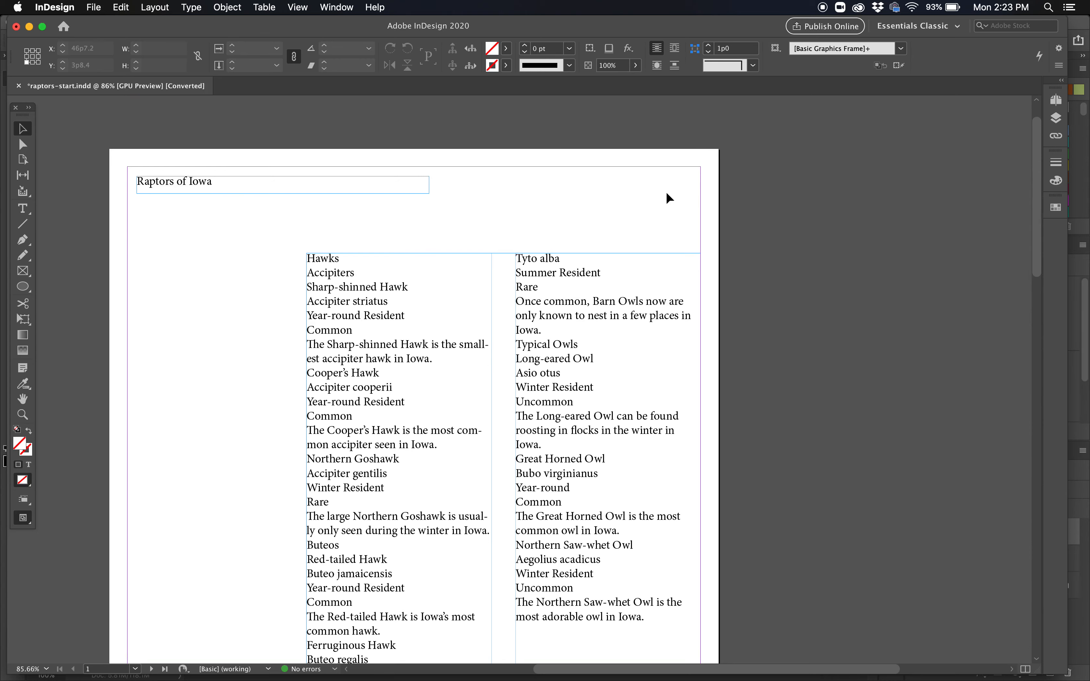
scroll("down", 3)
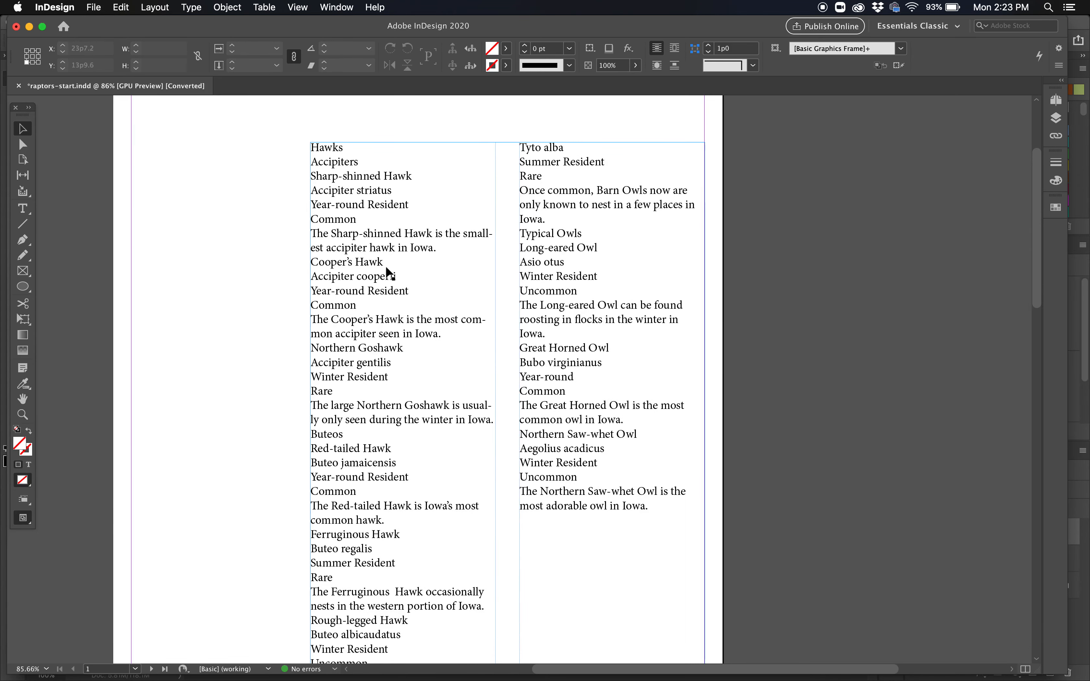
scroll("up", 3)
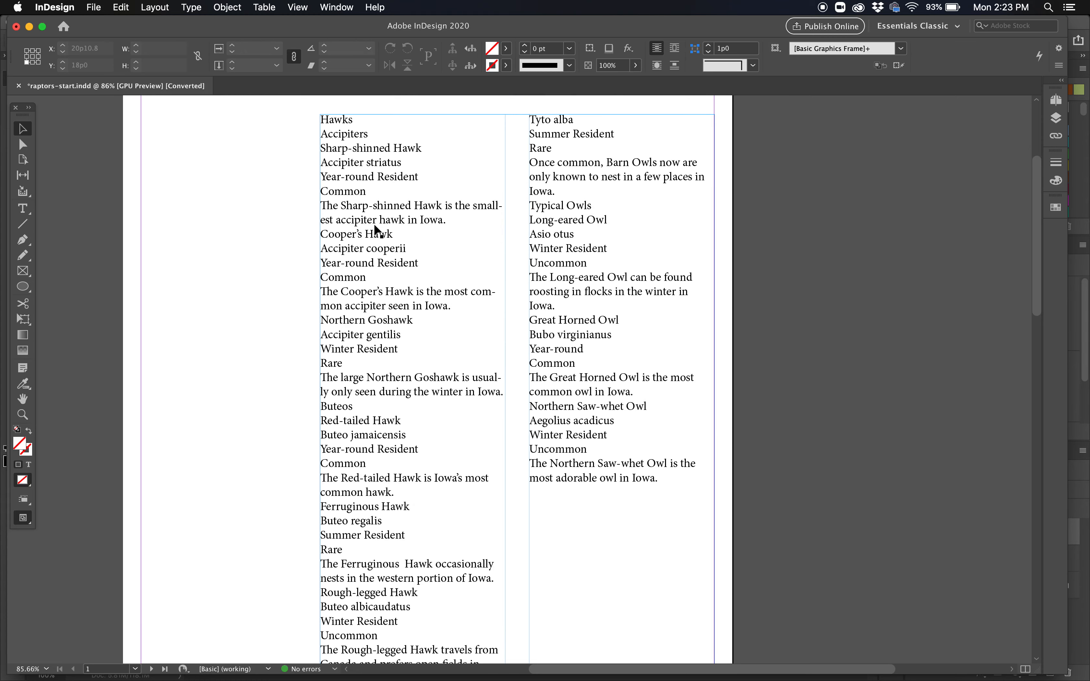
mouse_move(369, 461)
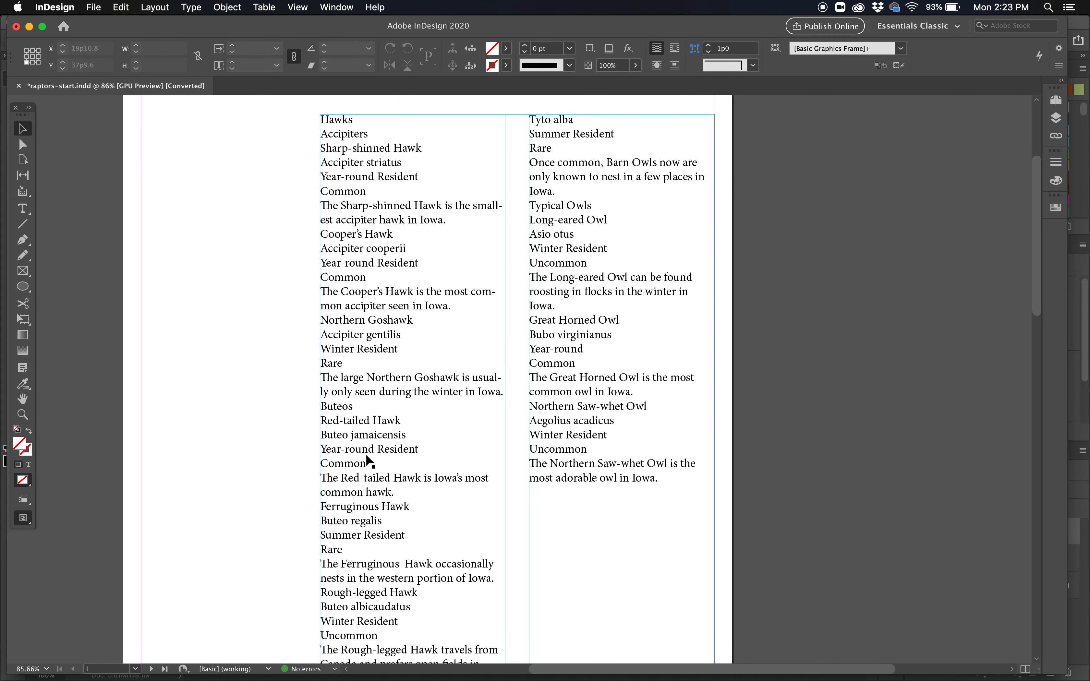
scroll("down", 3)
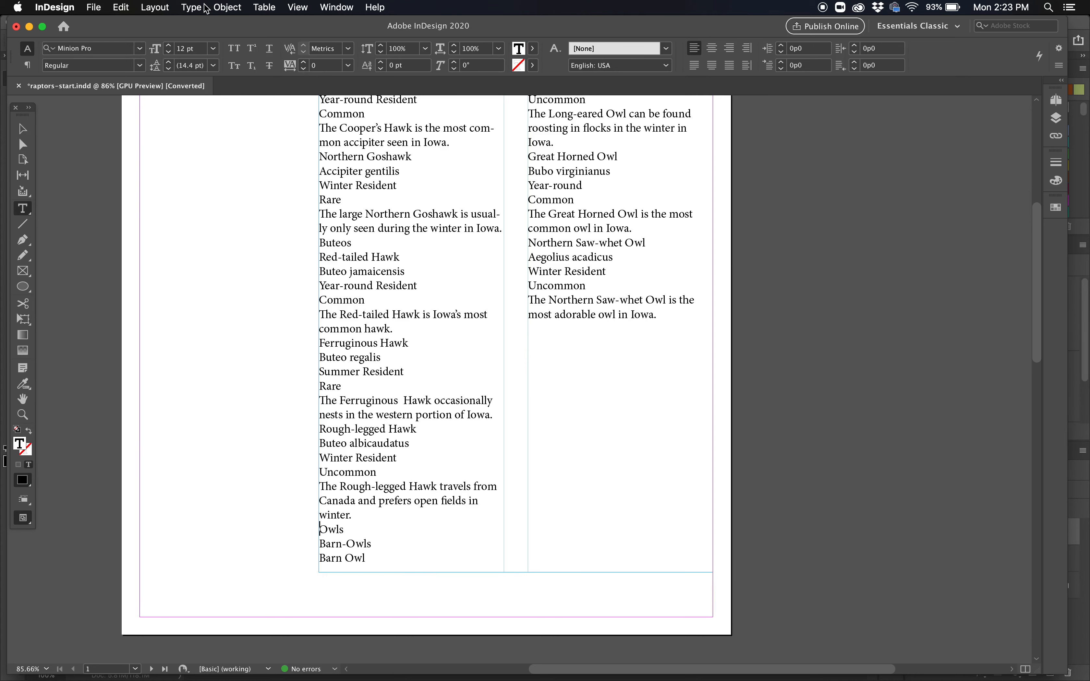
Step: Insert a column break before Owls so it starts the right column
left_click(192, 7)
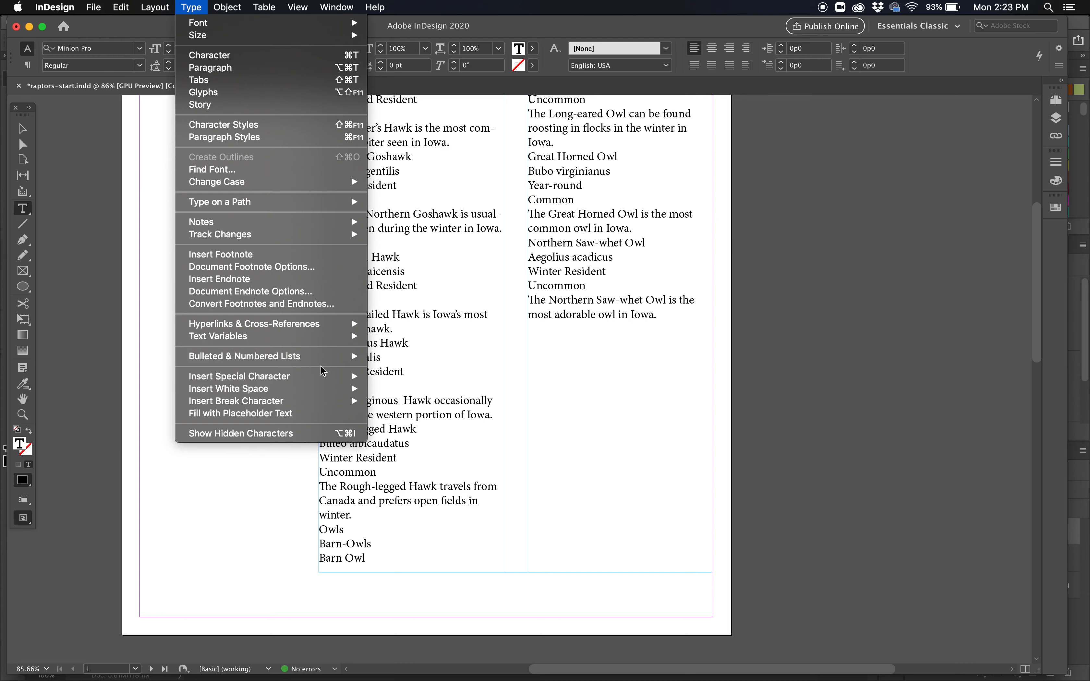
mouse_move(239, 377)
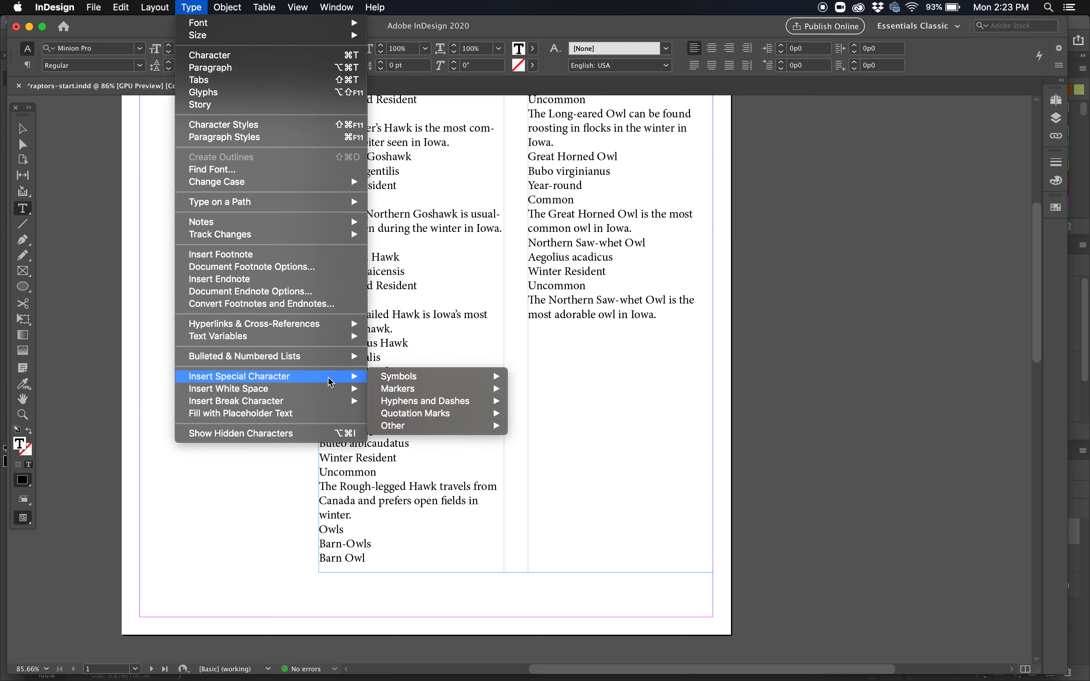
mouse_move(428, 413)
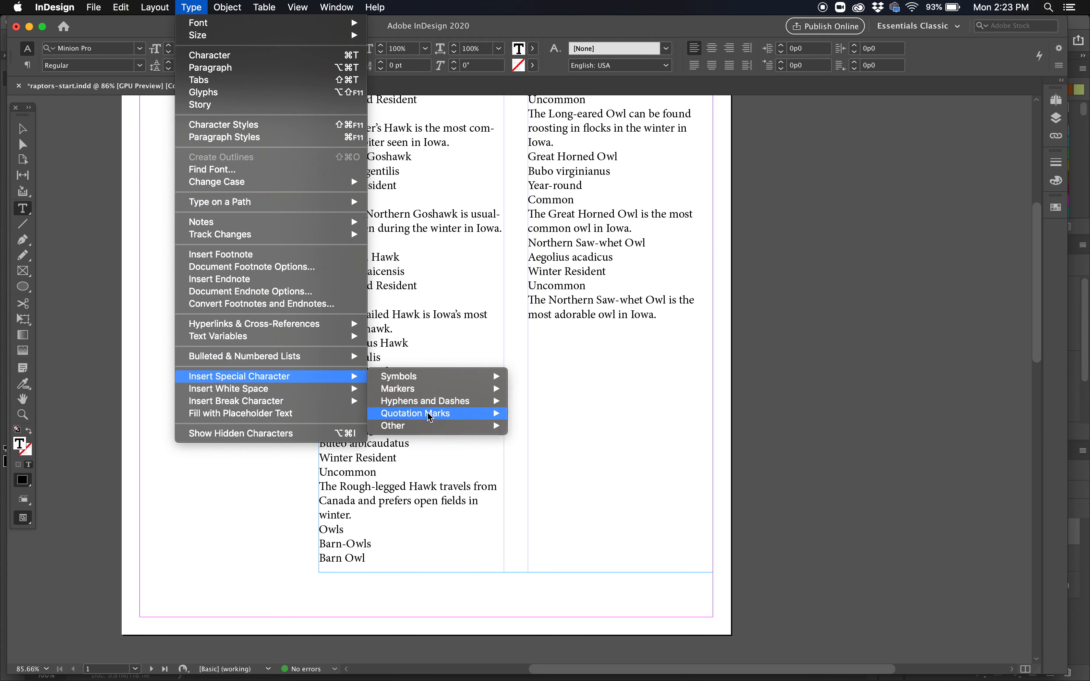
mouse_move(398, 377)
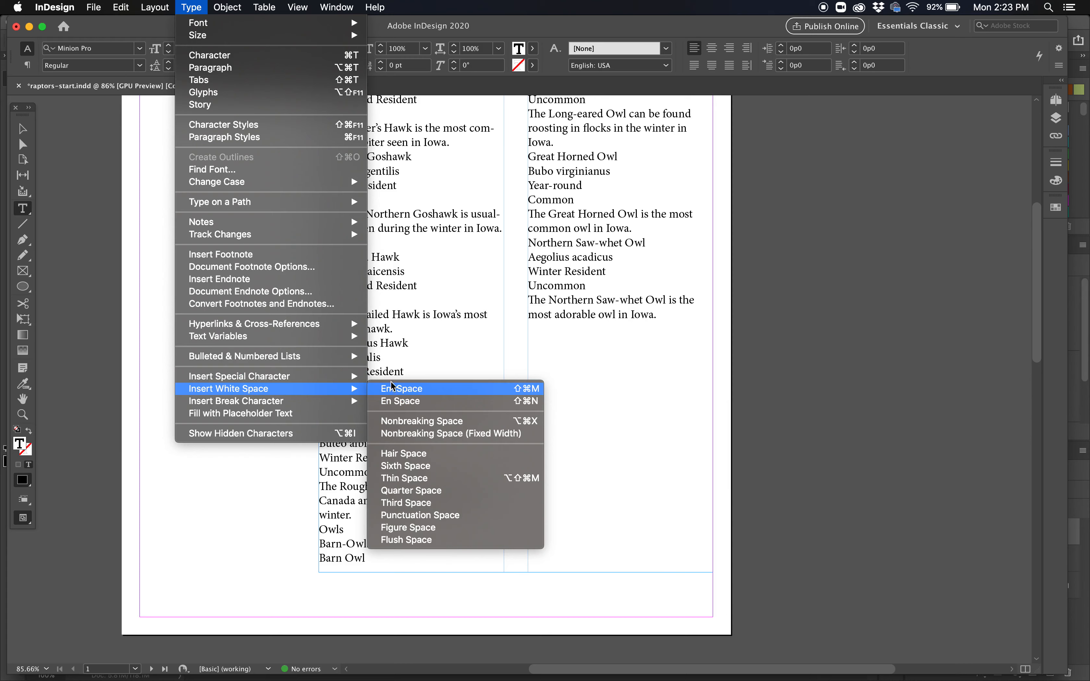
mouse_move(235, 401)
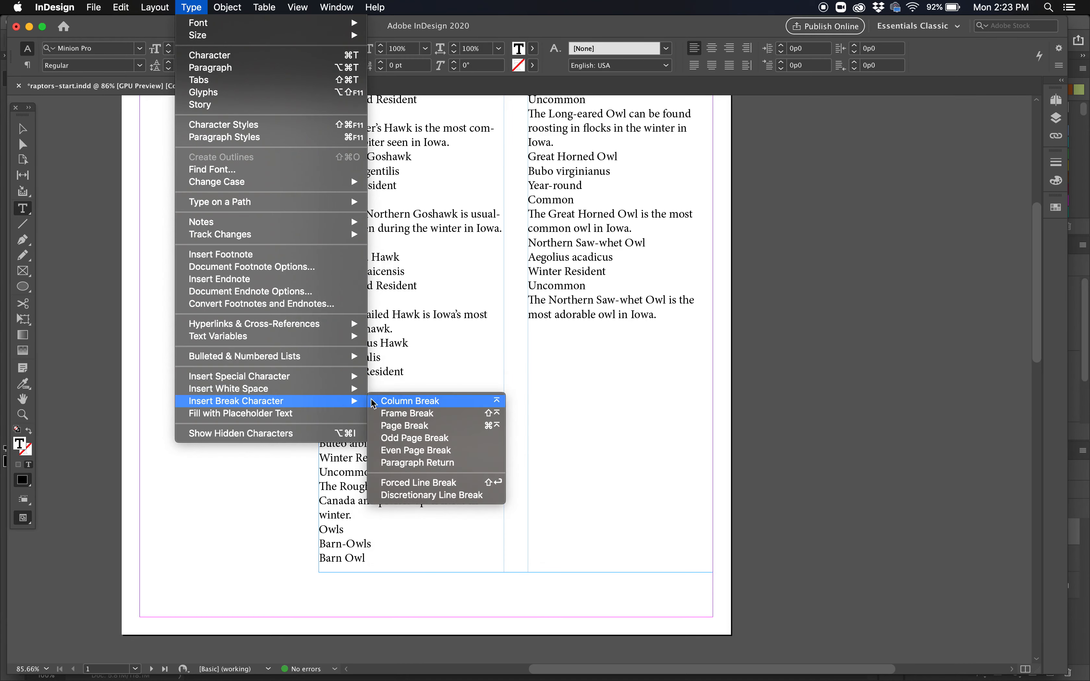
mouse_move(392, 409)
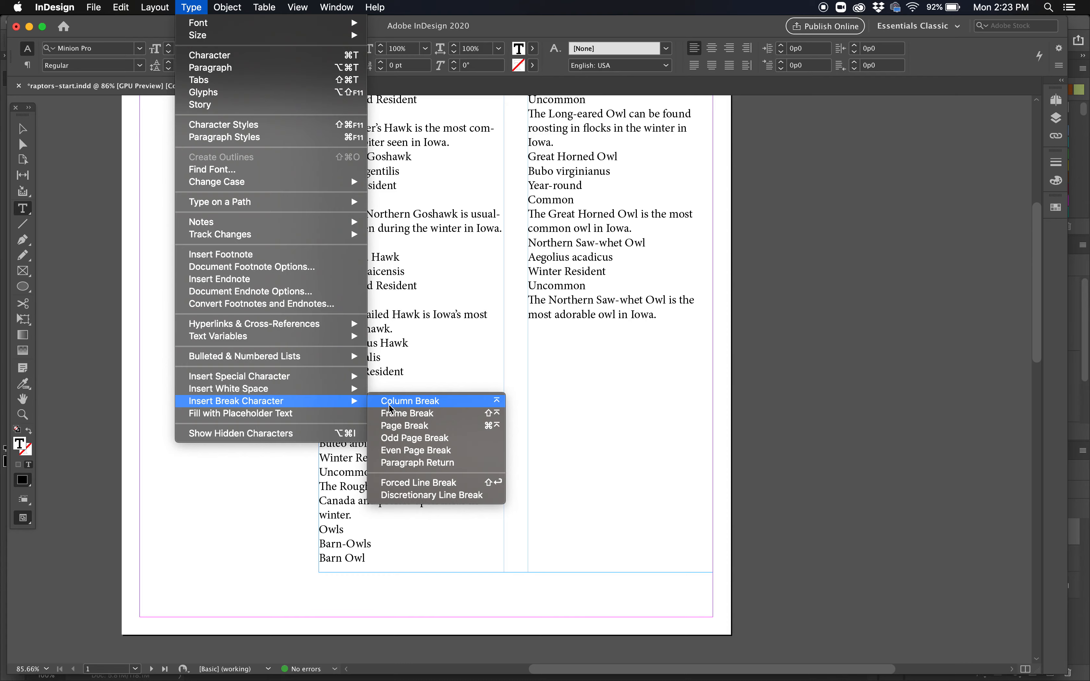
left_click(410, 401)
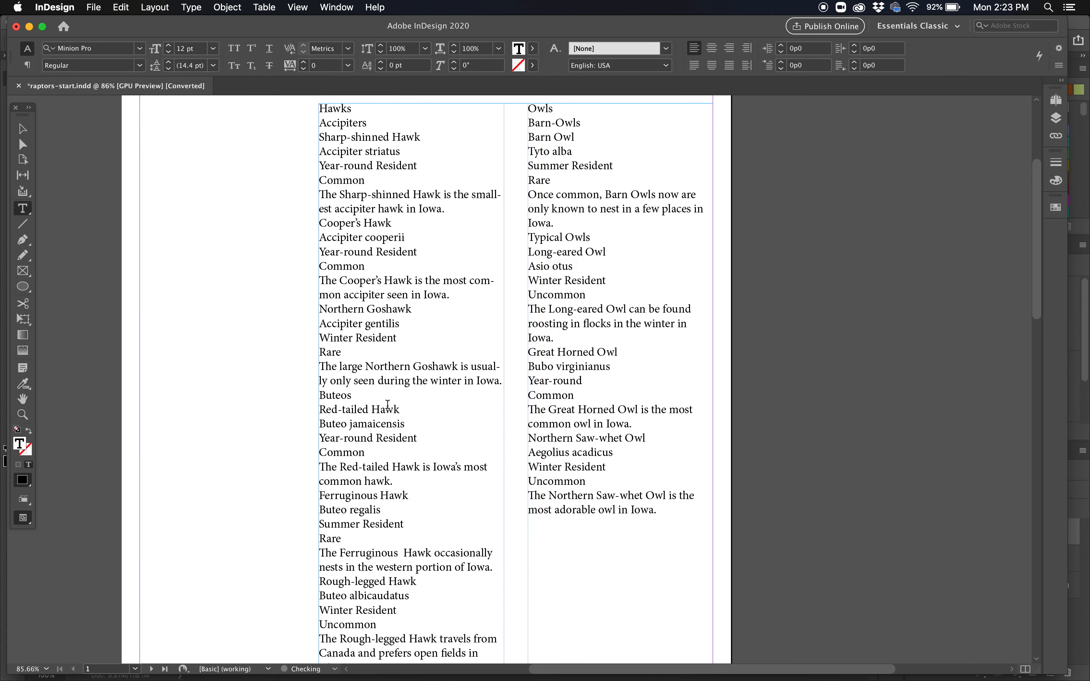
scroll("up", 3)
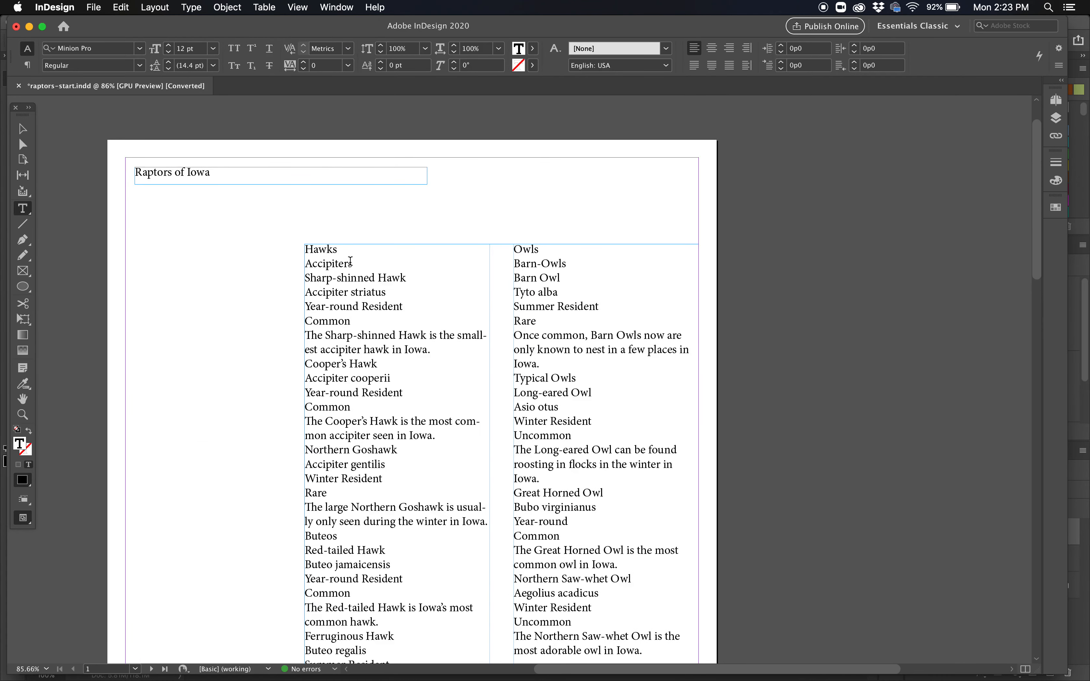
scroll("down", 3)
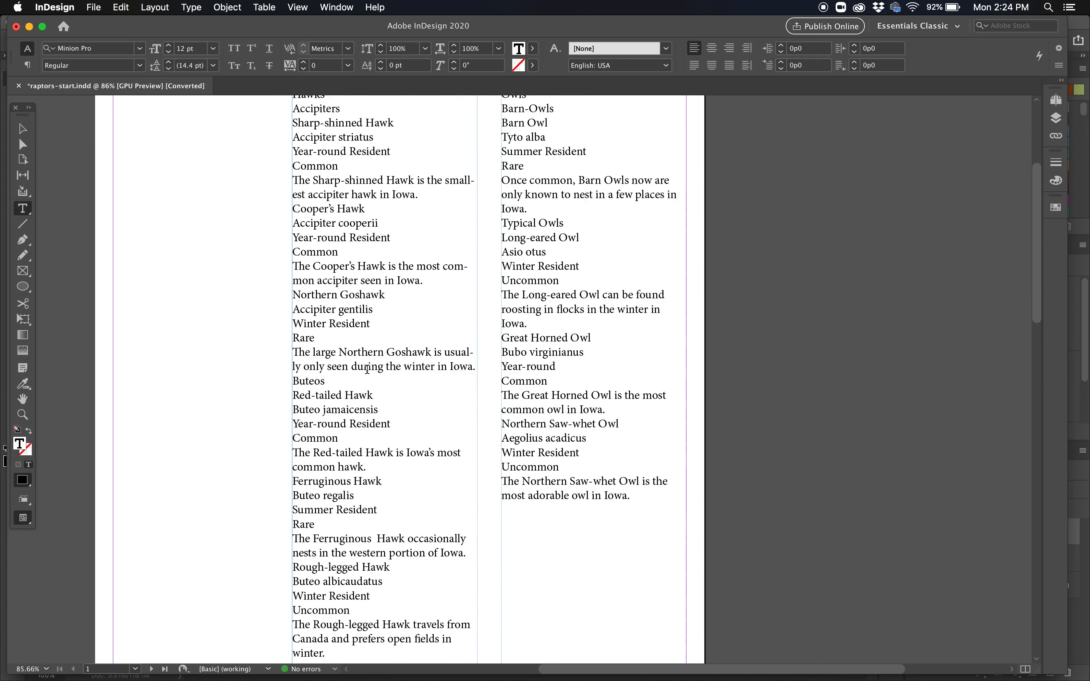
scroll("up", 3)
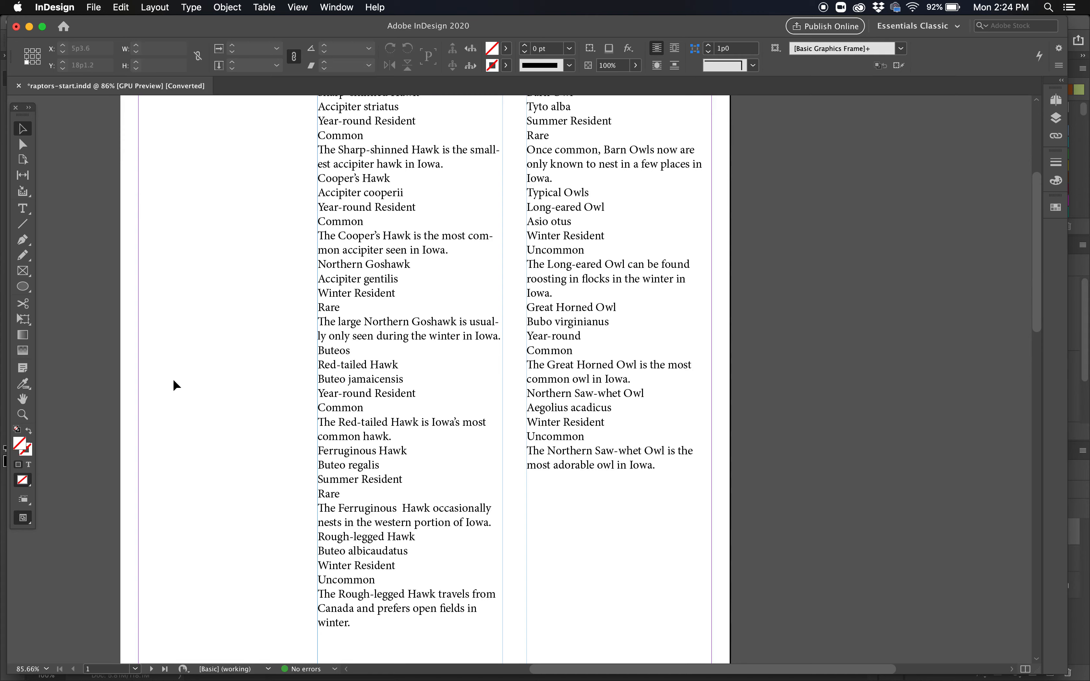
scroll("up", 3)
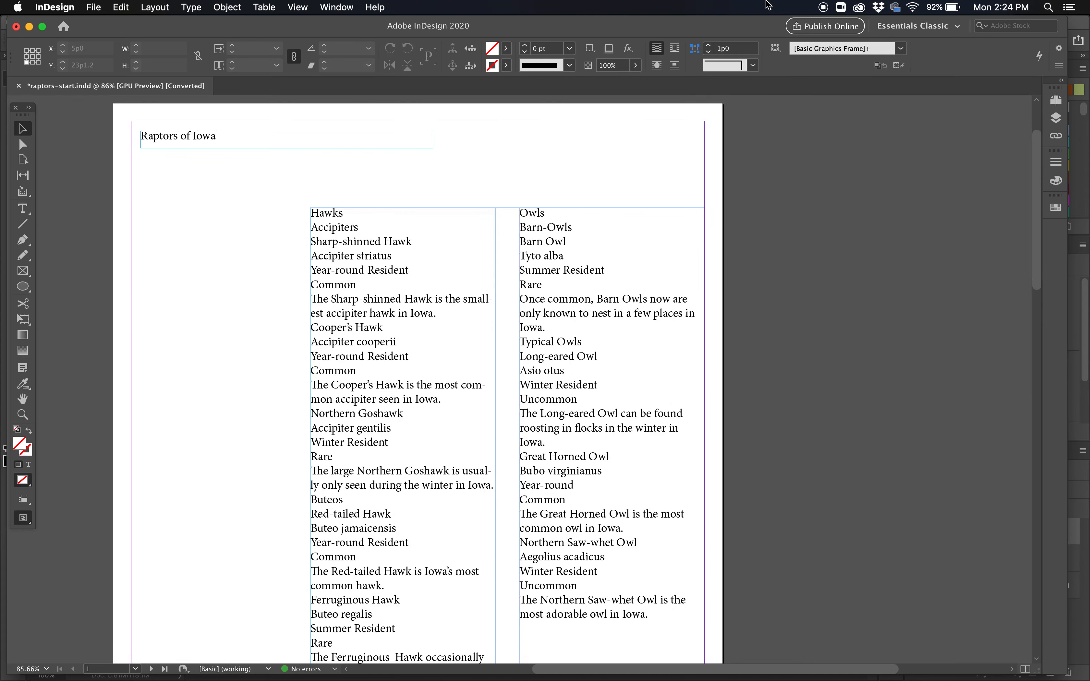